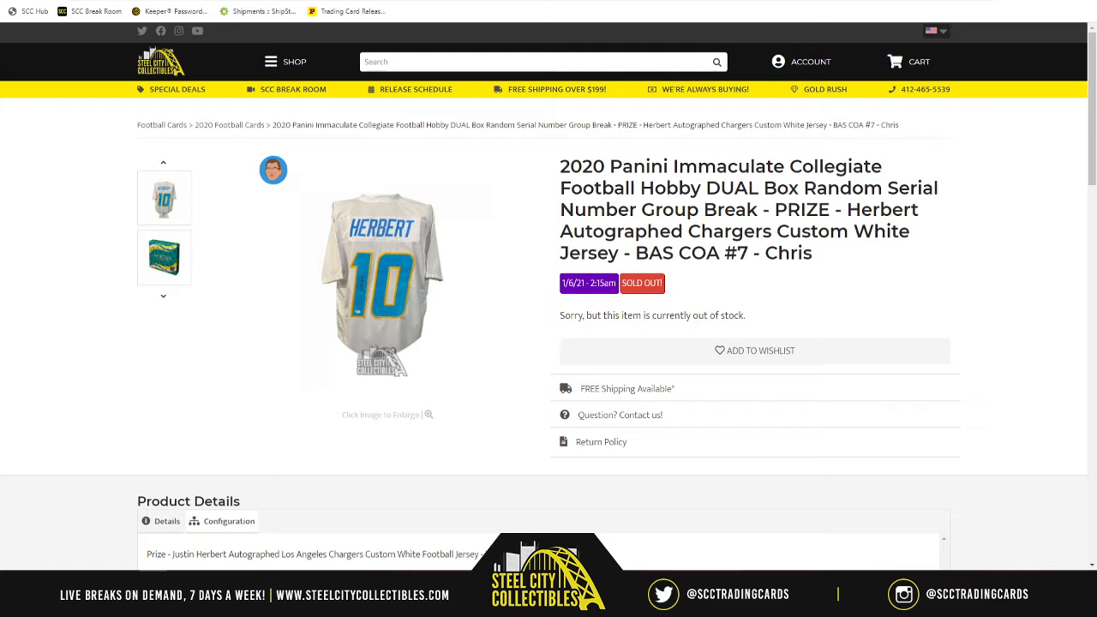
mouse_move(415, 257)
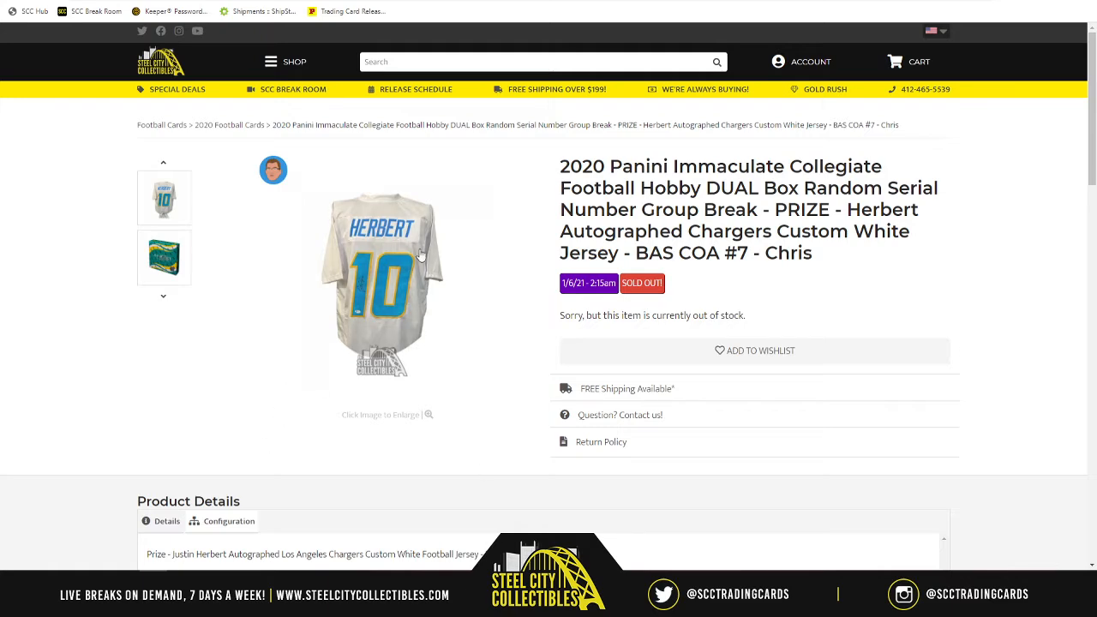
Review the previous results, then start a fresh List Randomizer form from Lists & More.
scroll("down", 3)
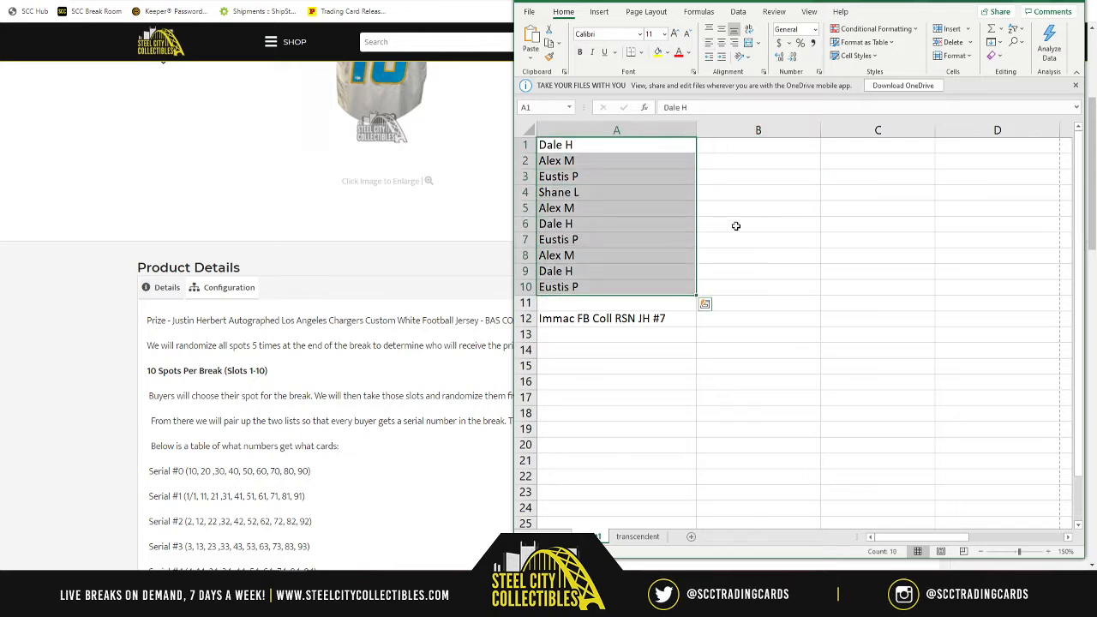
mouse_move(819, 204)
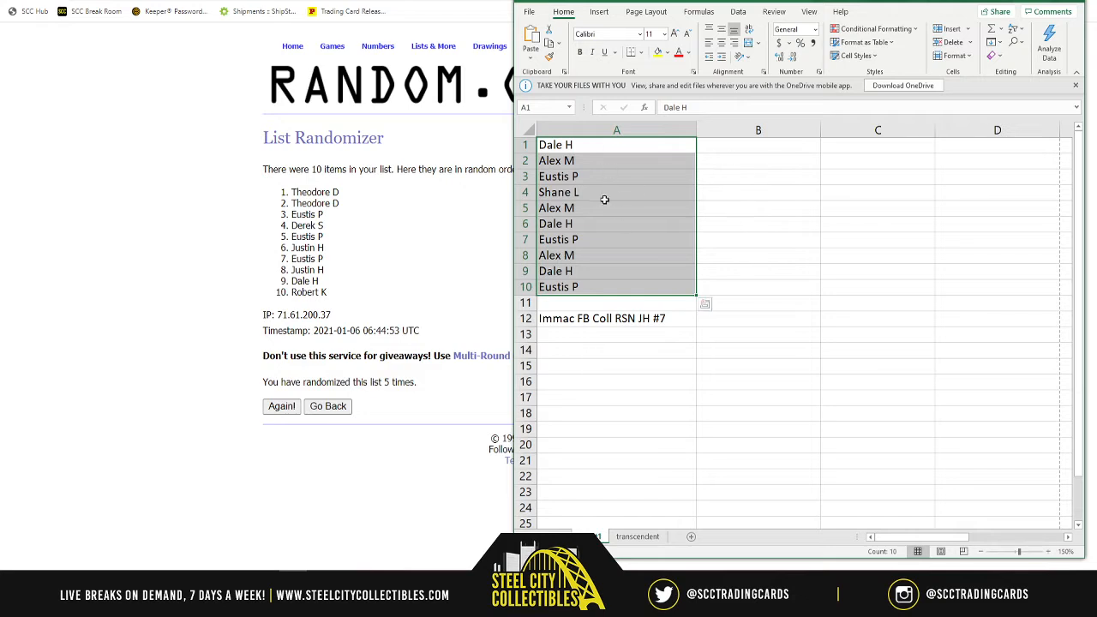
mouse_move(590, 204)
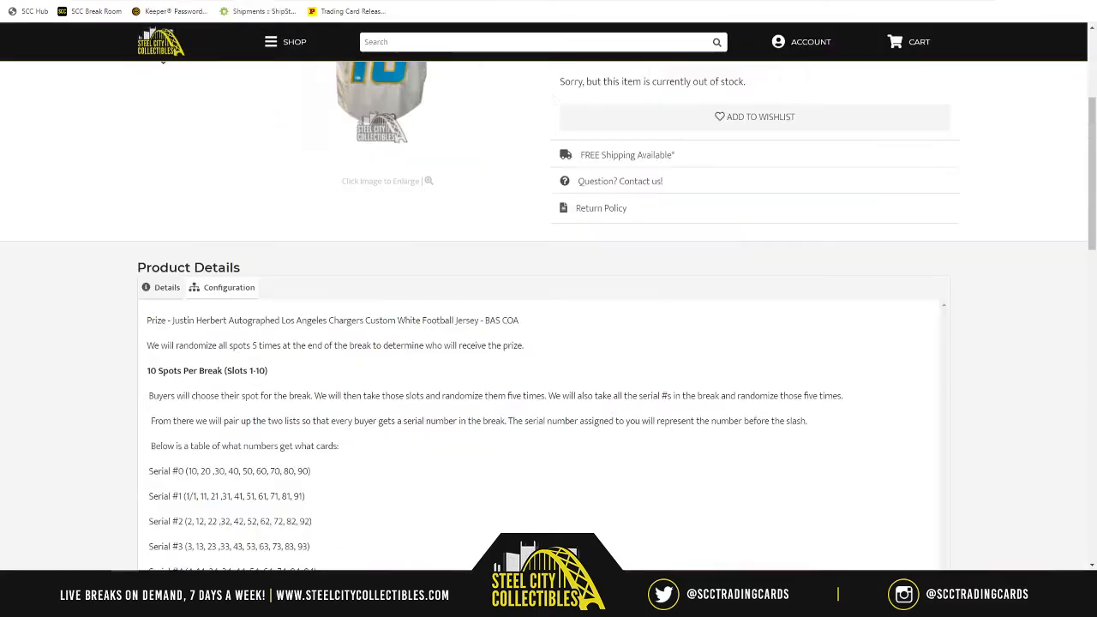
scroll("down", 3)
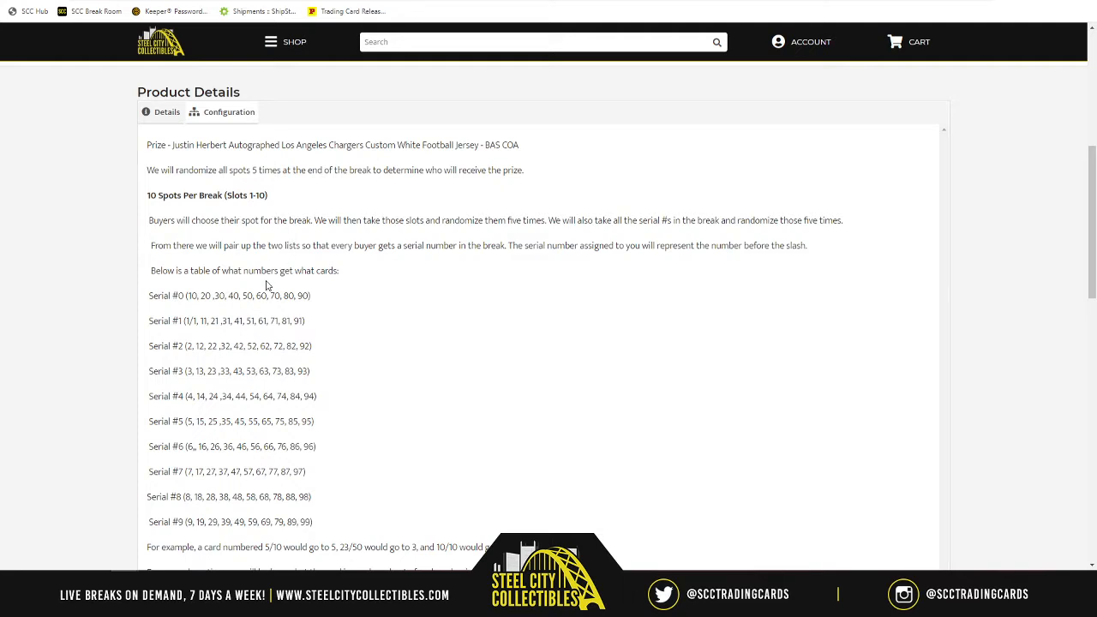
mouse_move(314, 309)
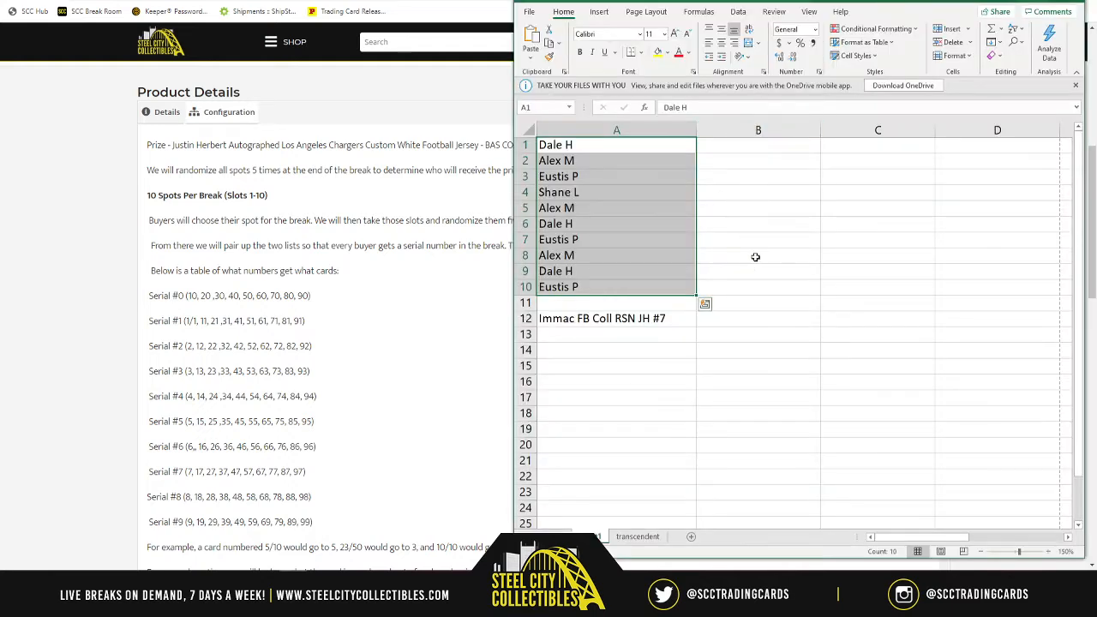
mouse_move(746, 155)
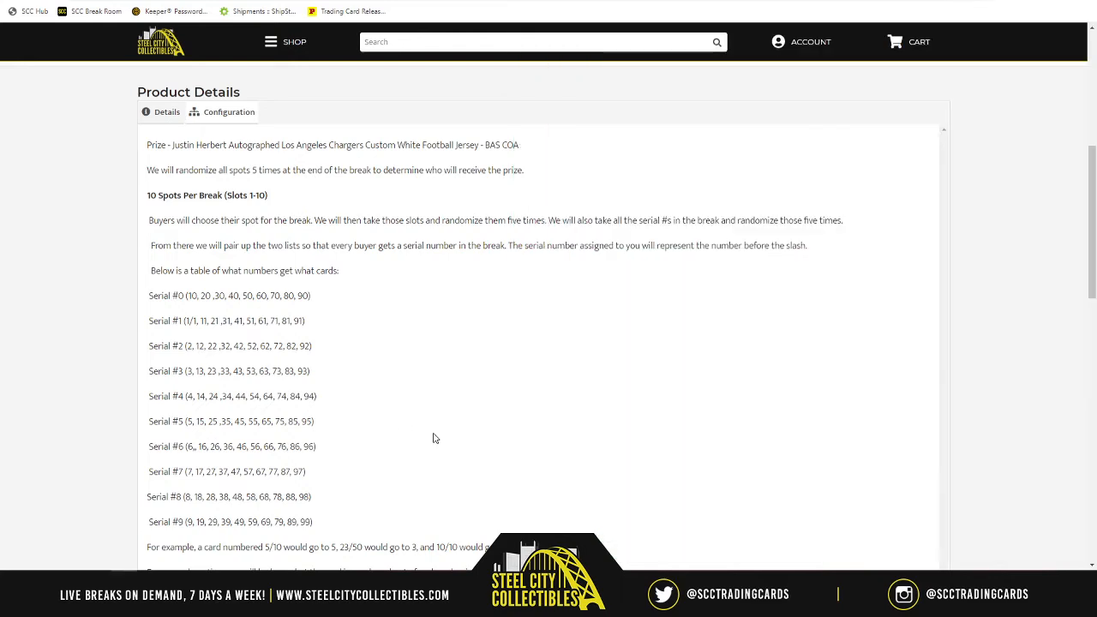
scroll("down", 3)
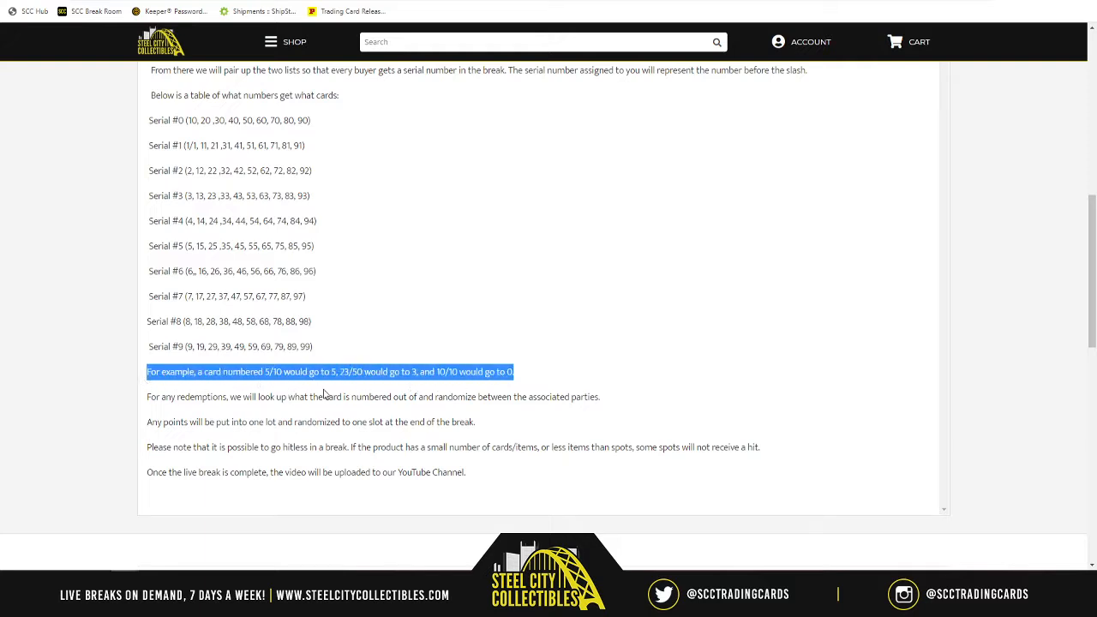
mouse_move(340, 374)
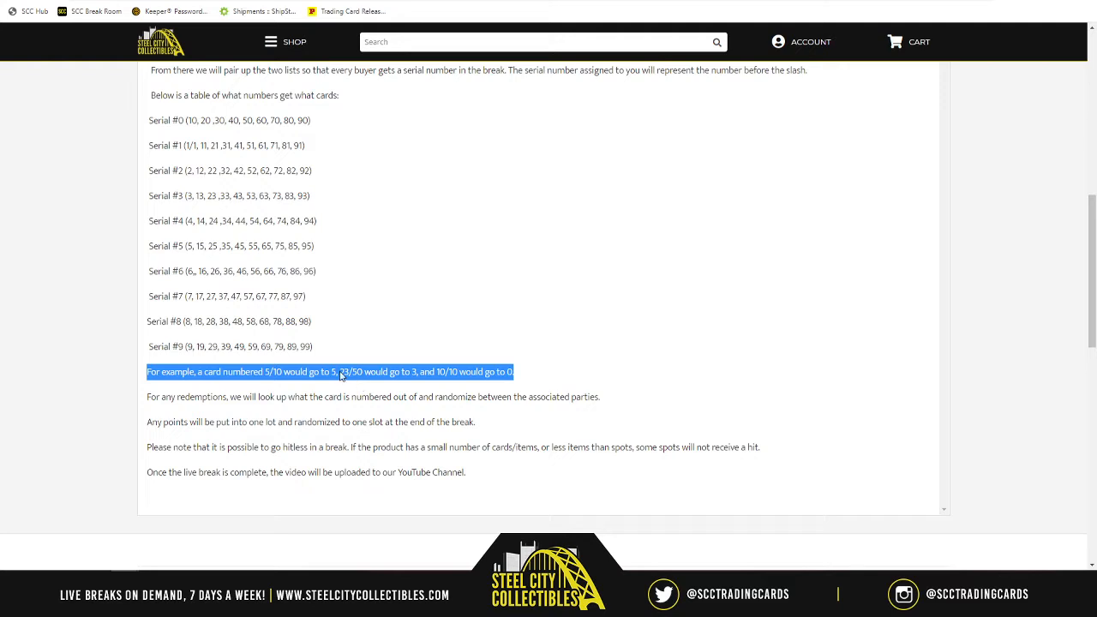
mouse_move(352, 377)
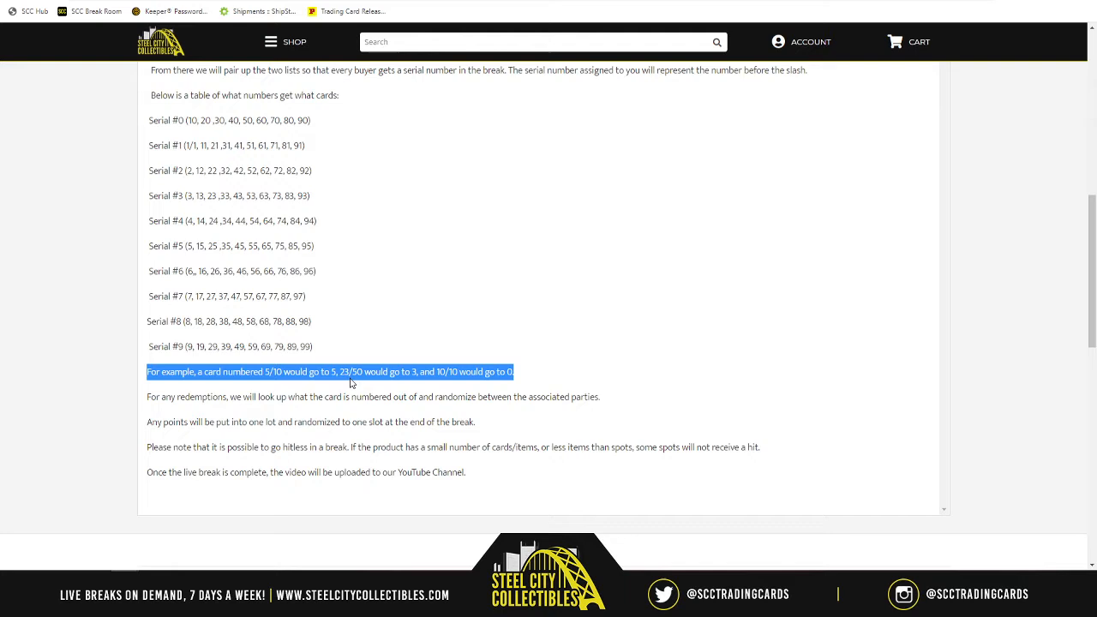
scroll("up", 3)
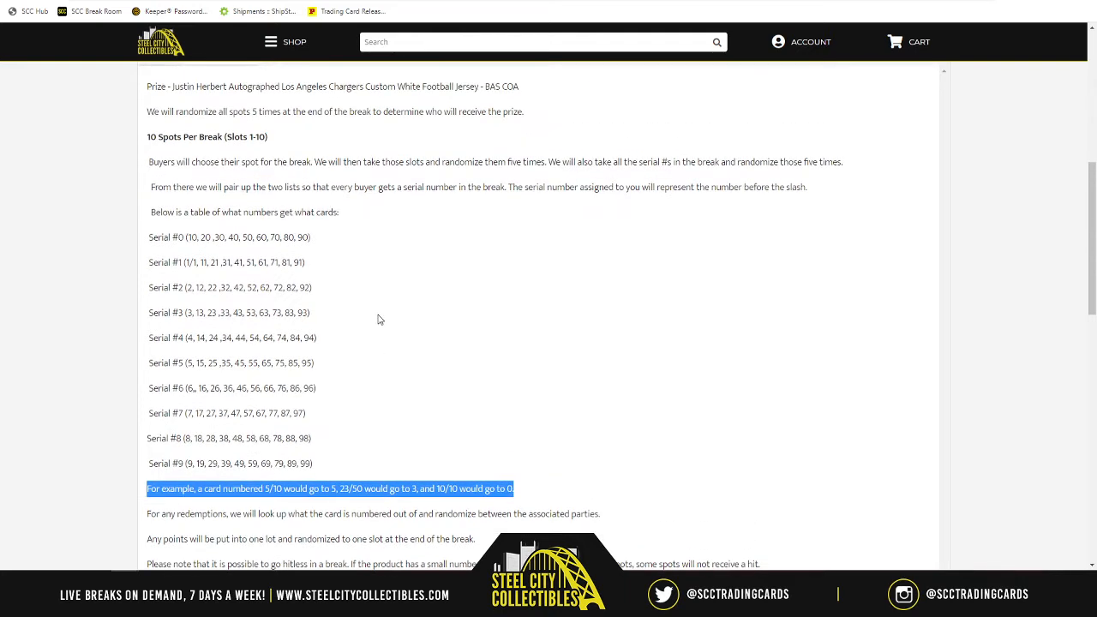
mouse_move(376, 302)
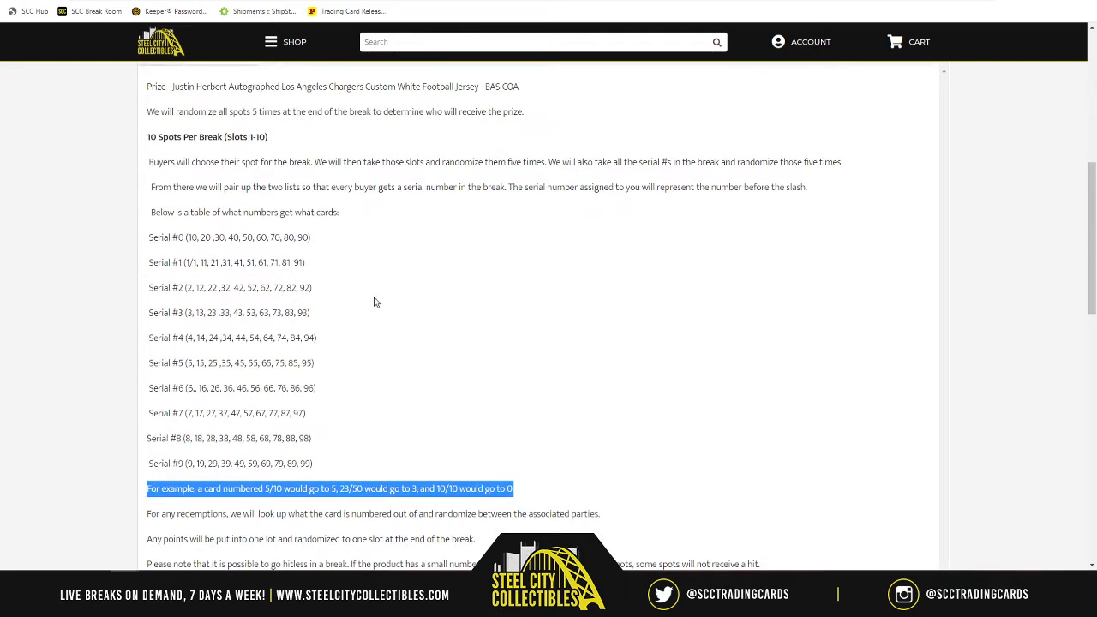
mouse_move(315, 419)
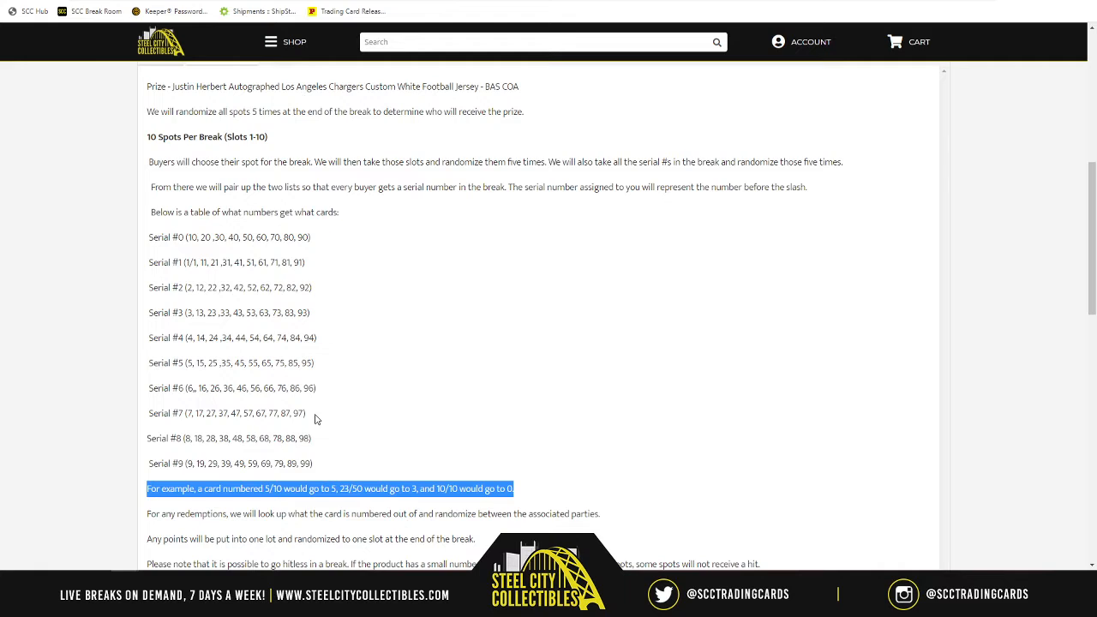
mouse_move(230, 333)
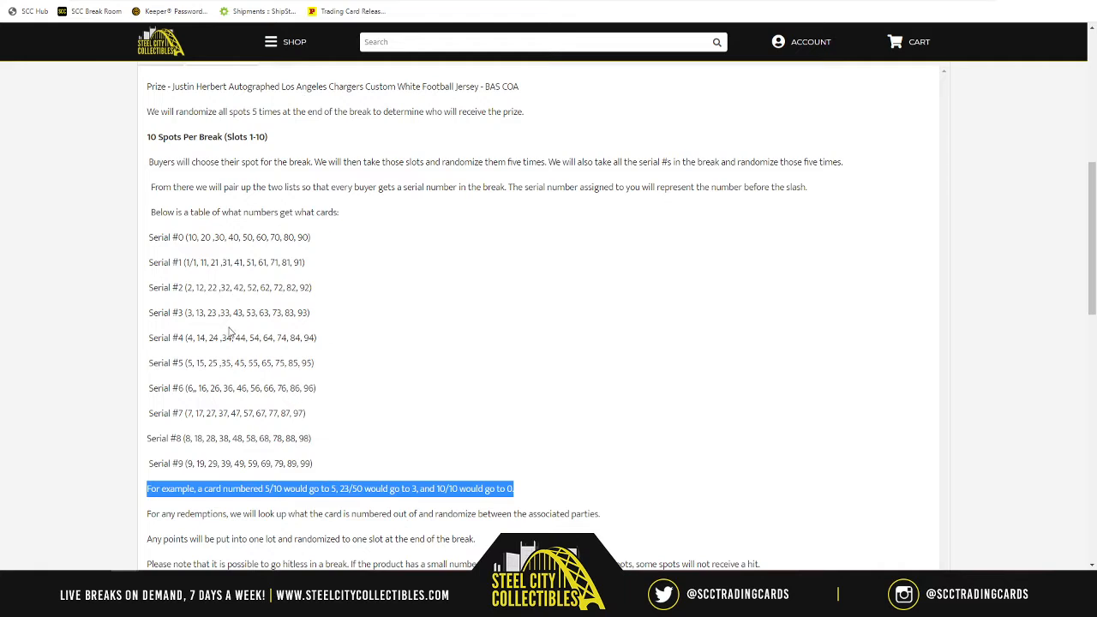
mouse_move(243, 412)
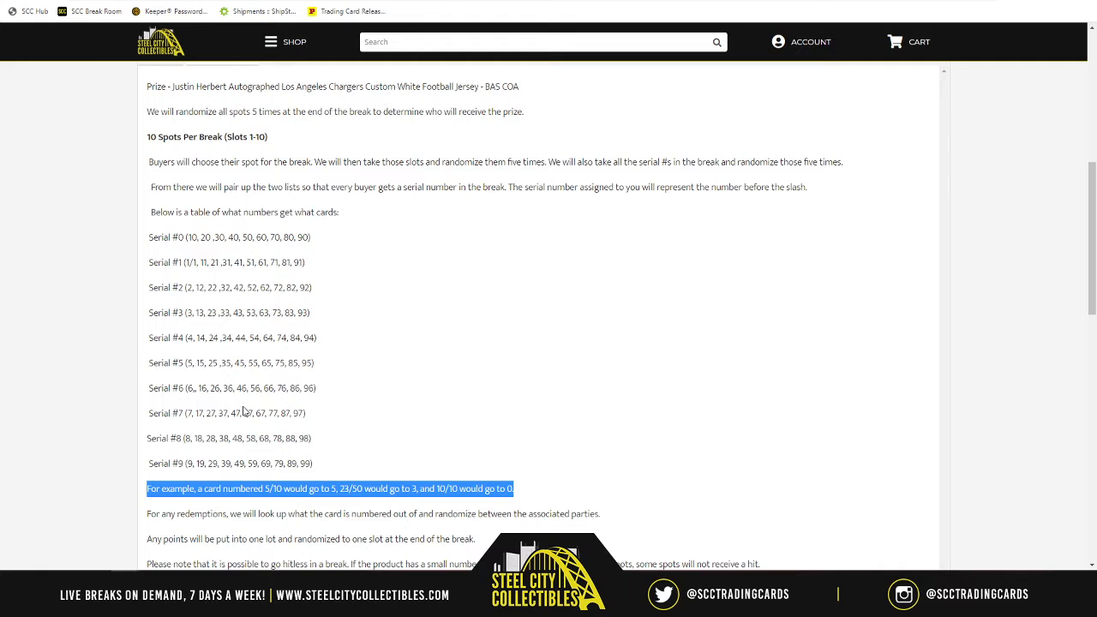
mouse_move(258, 379)
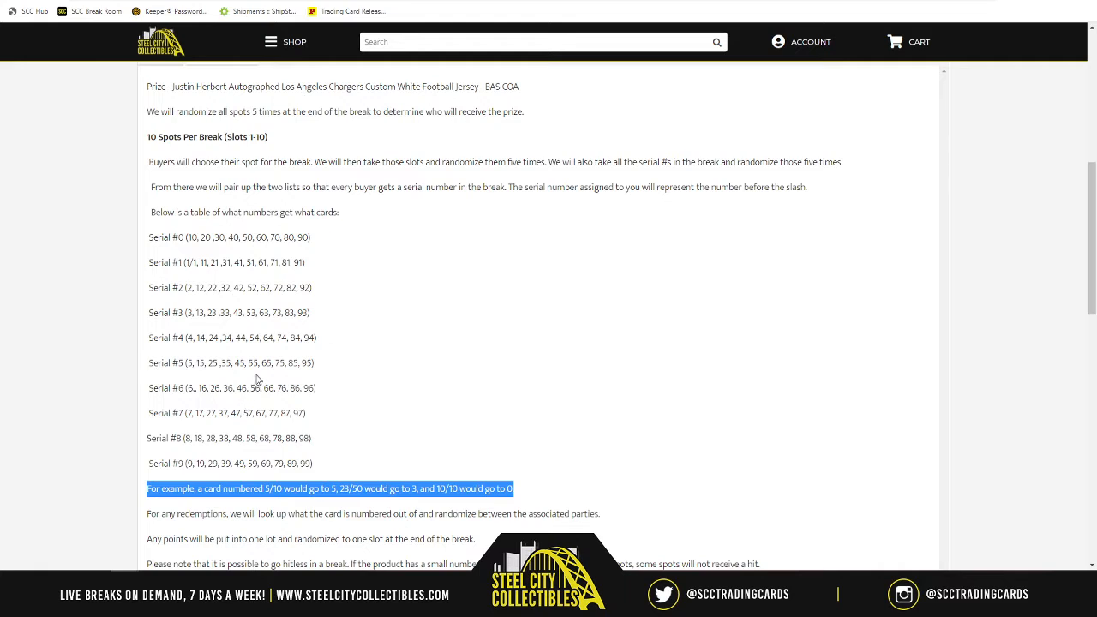
mouse_move(353, 421)
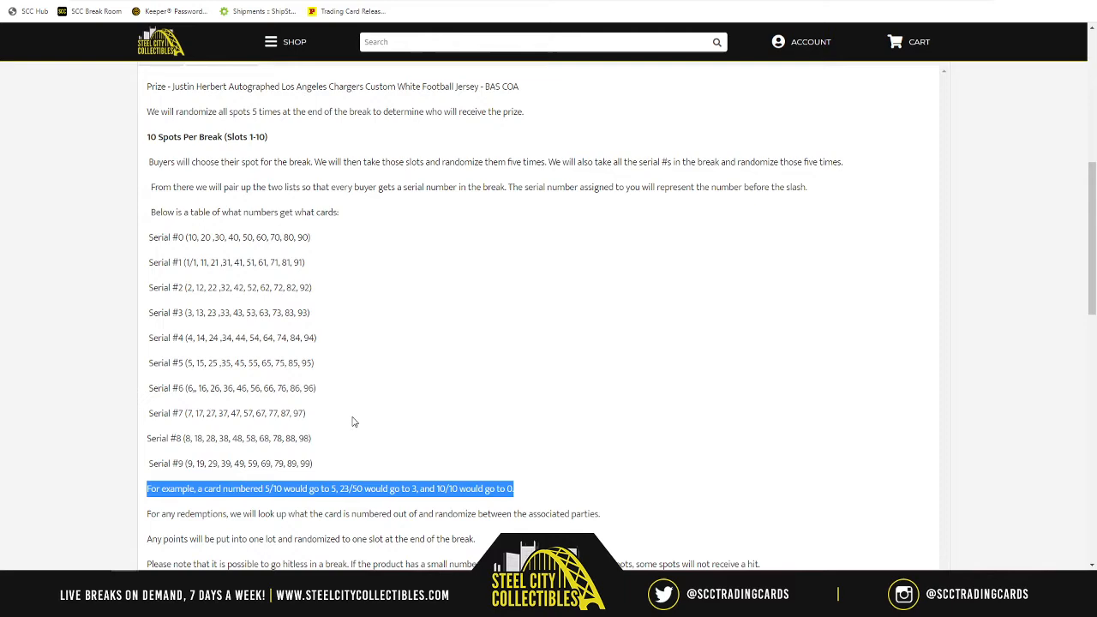
scroll("down", 3)
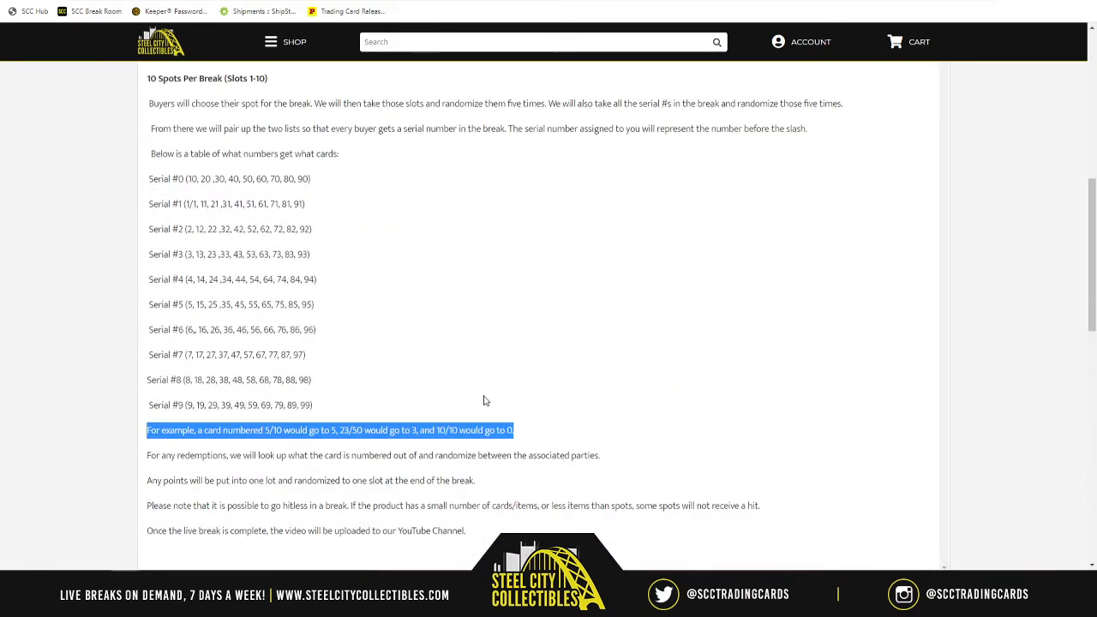
mouse_move(494, 404)
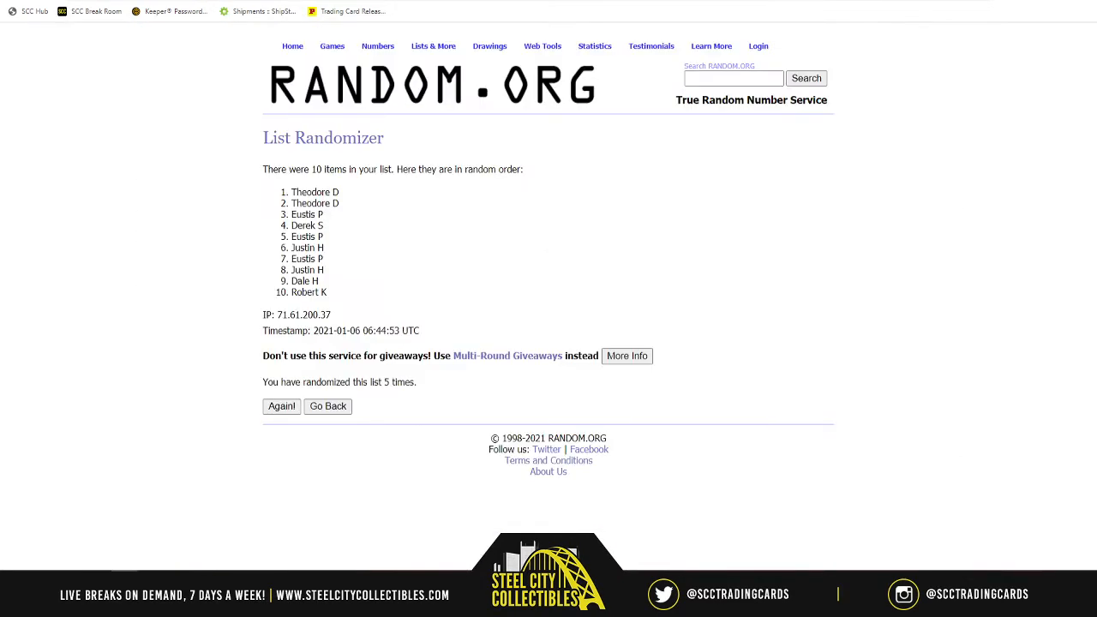
left_click(432, 44)
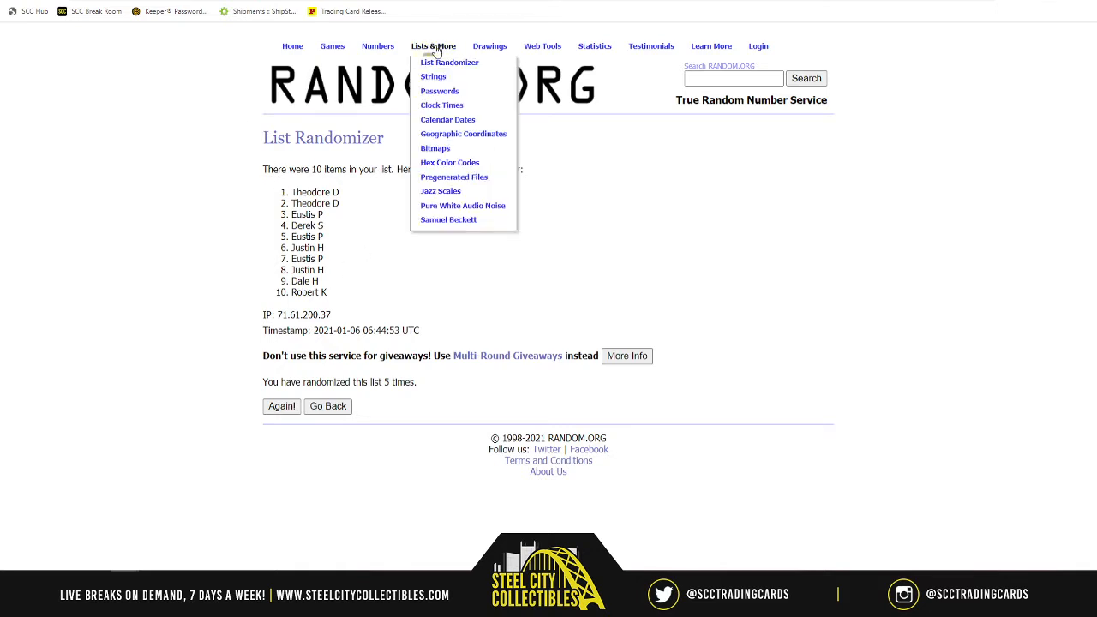
left_click(449, 62)
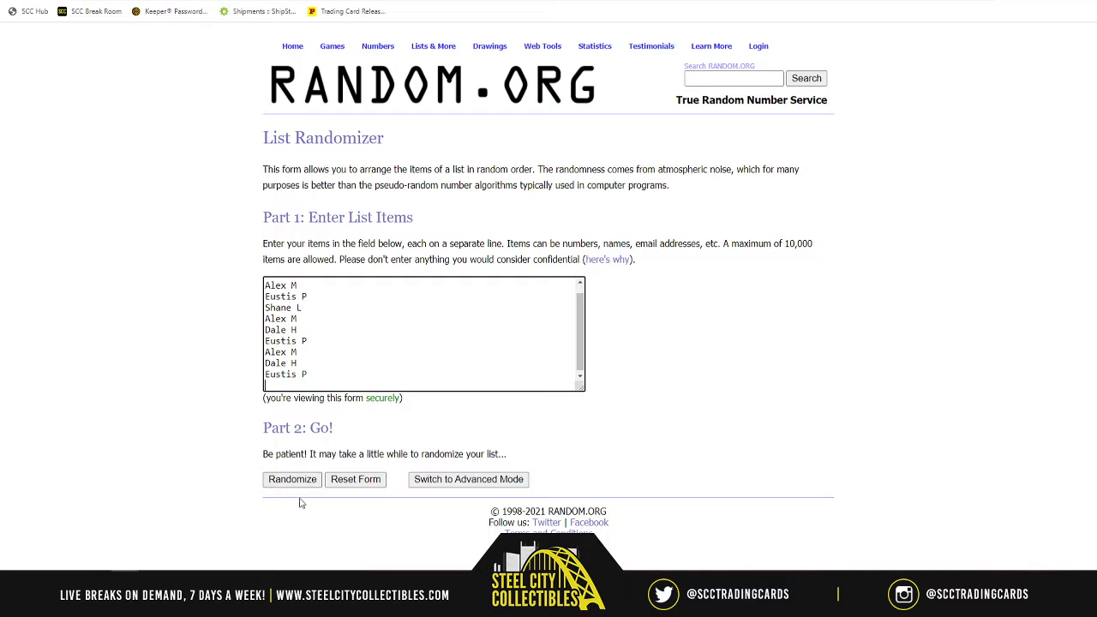
mouse_move(291, 480)
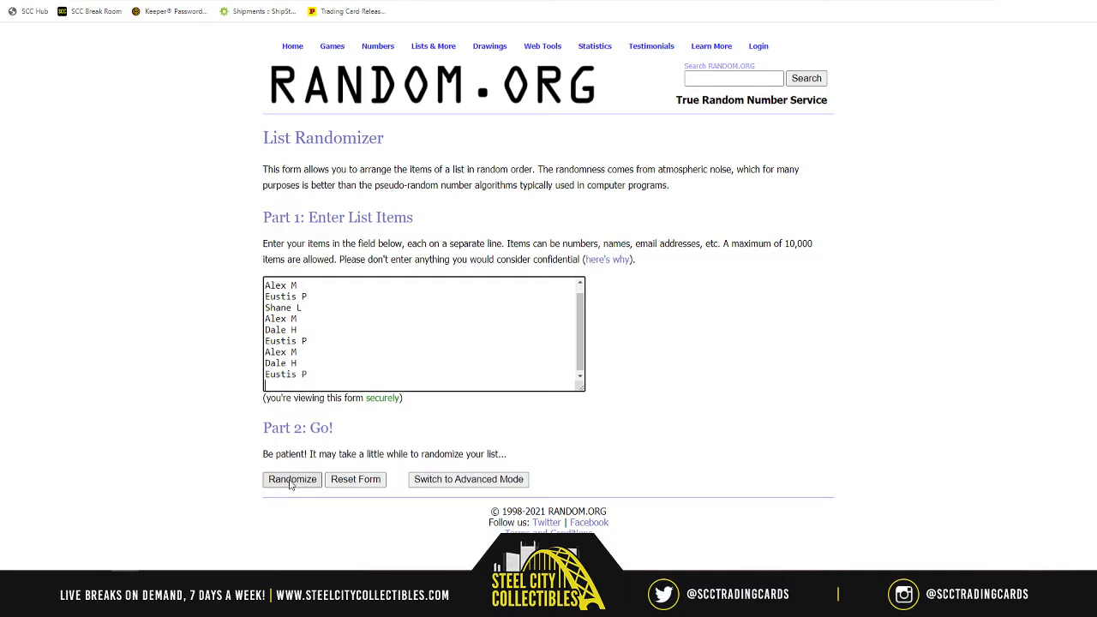
left_click(291, 480)
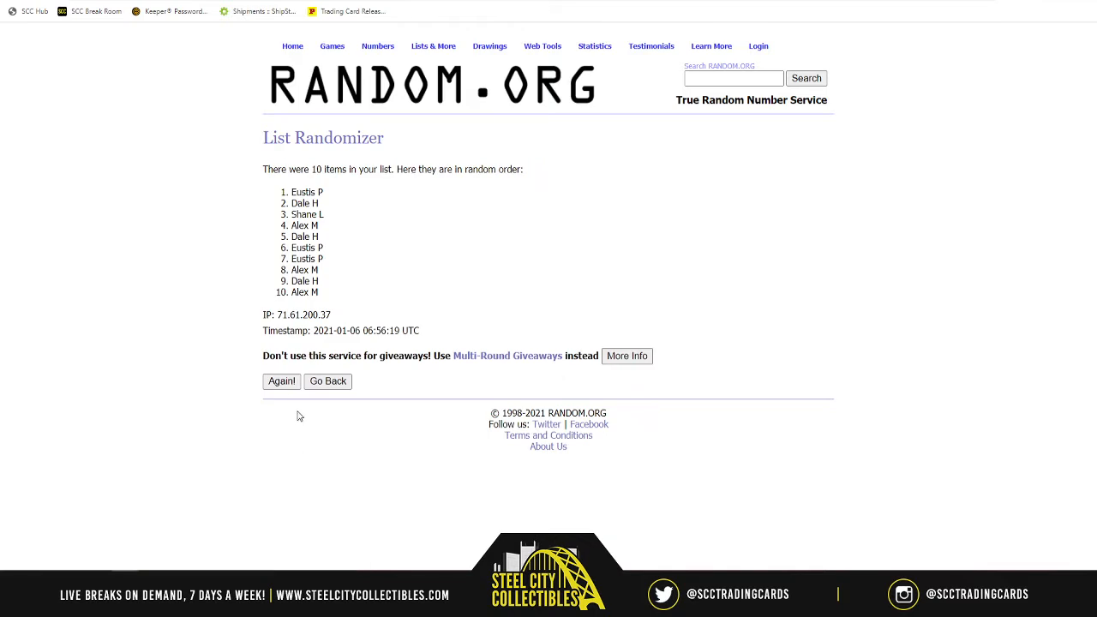
left_click(281, 380)
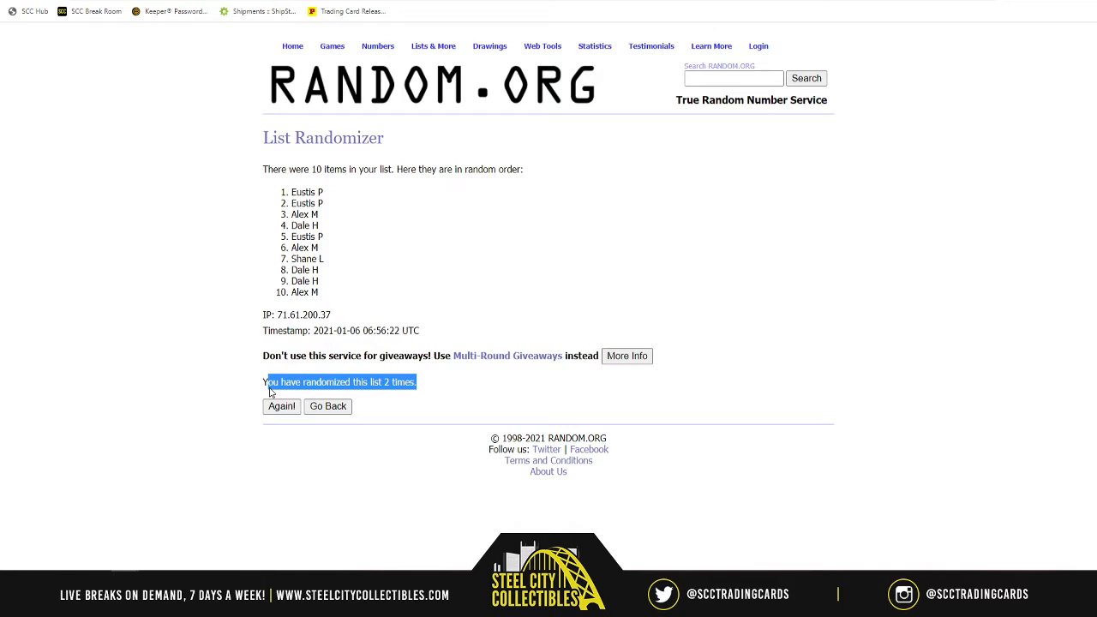
left_click(397, 408)
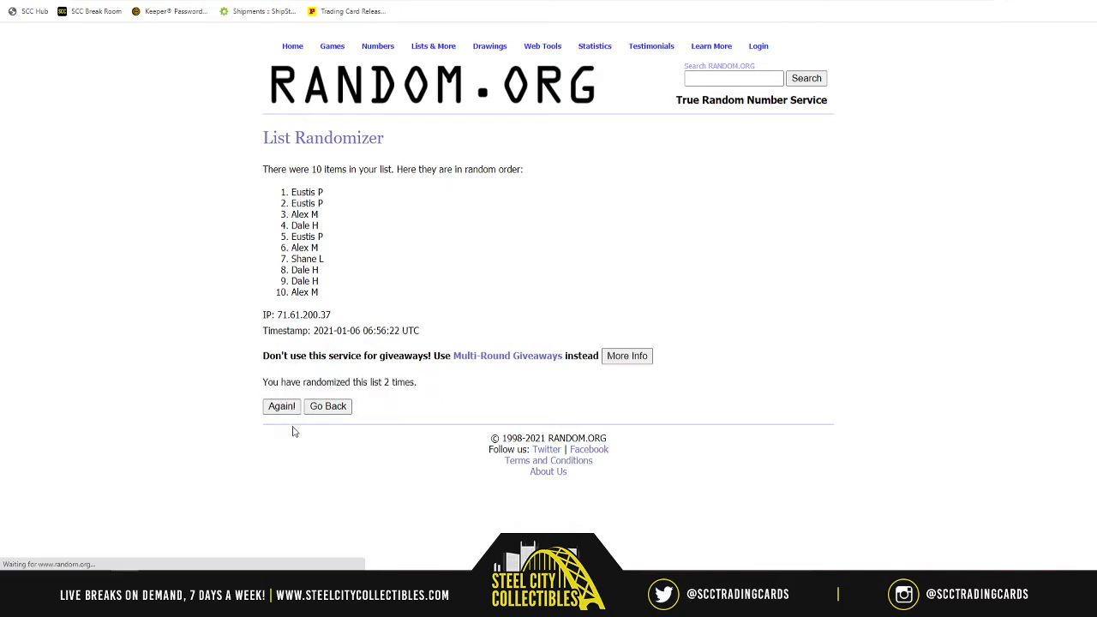
left_click(281, 406)
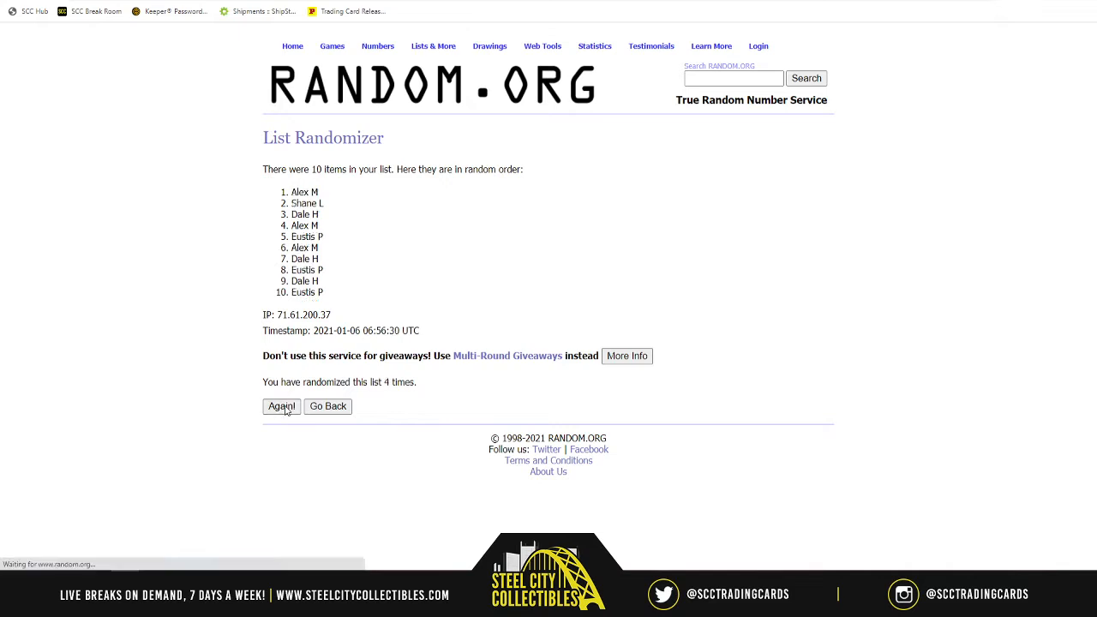
left_click(281, 406)
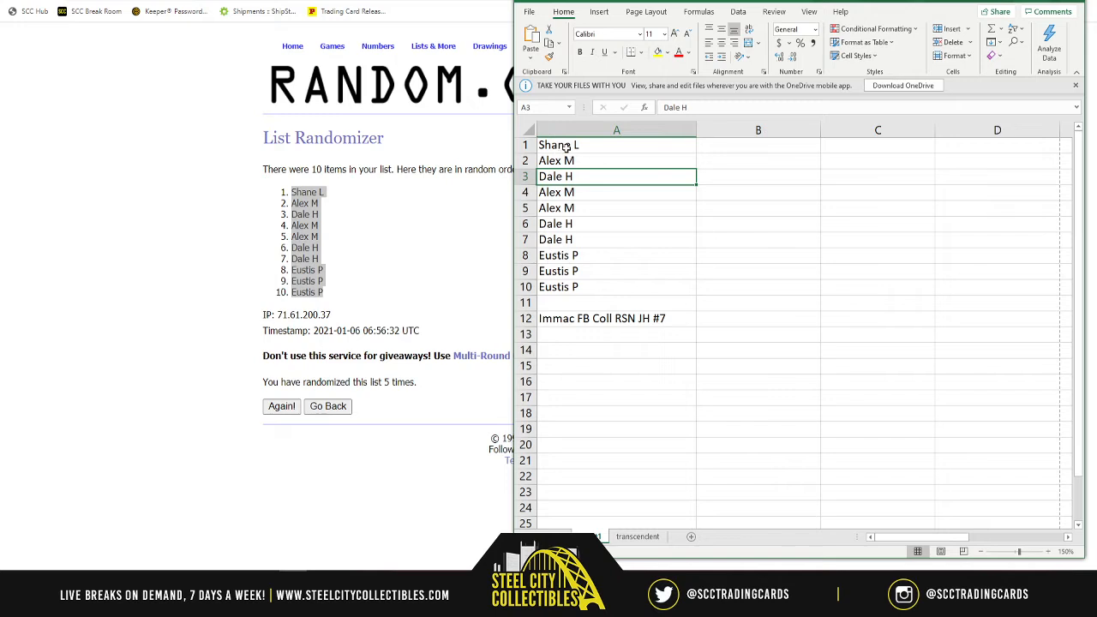
mouse_move(580, 161)
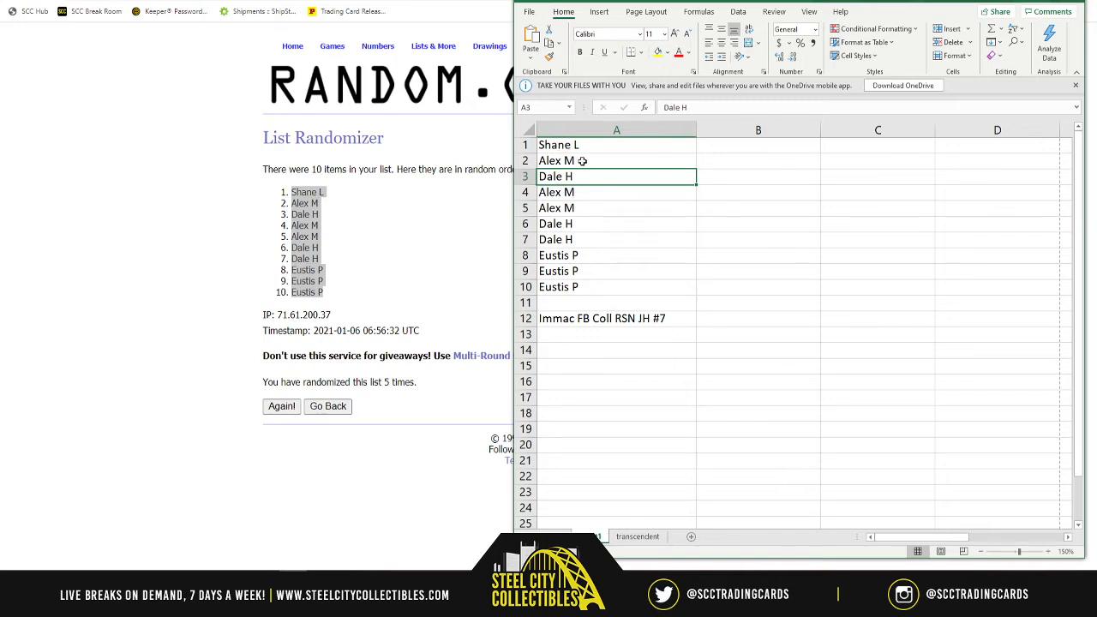
mouse_move(456, 213)
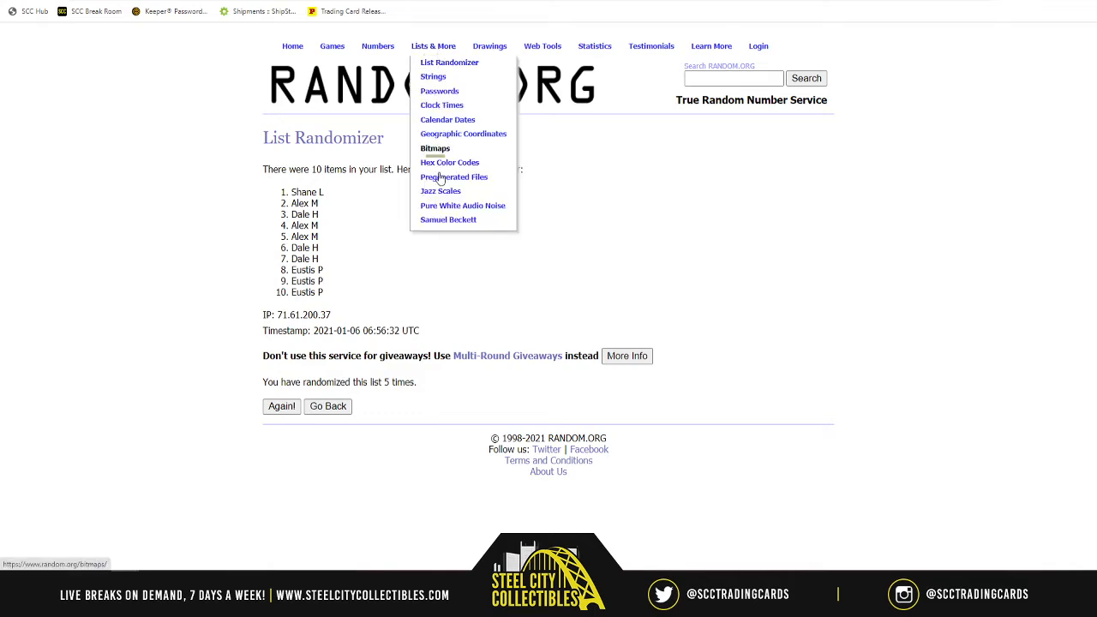
Enter the numbers 0–9 in a fresh form and randomize them five times: 1, 6, 0, 3, 7, 5, 9, 8, 2, 4.
left_click(449, 62)
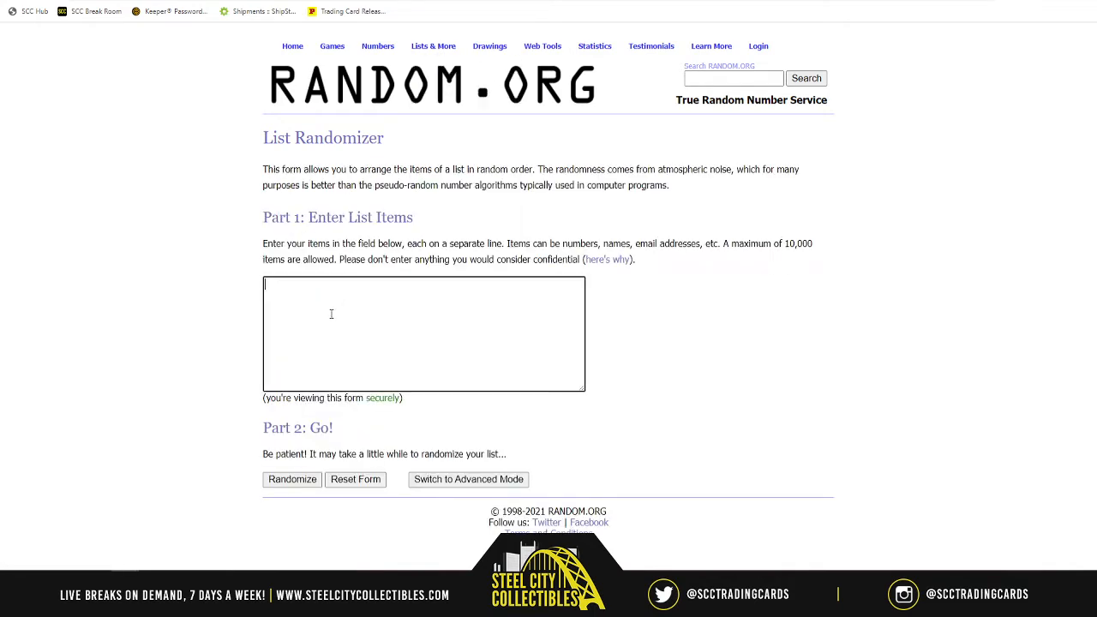
type("1")
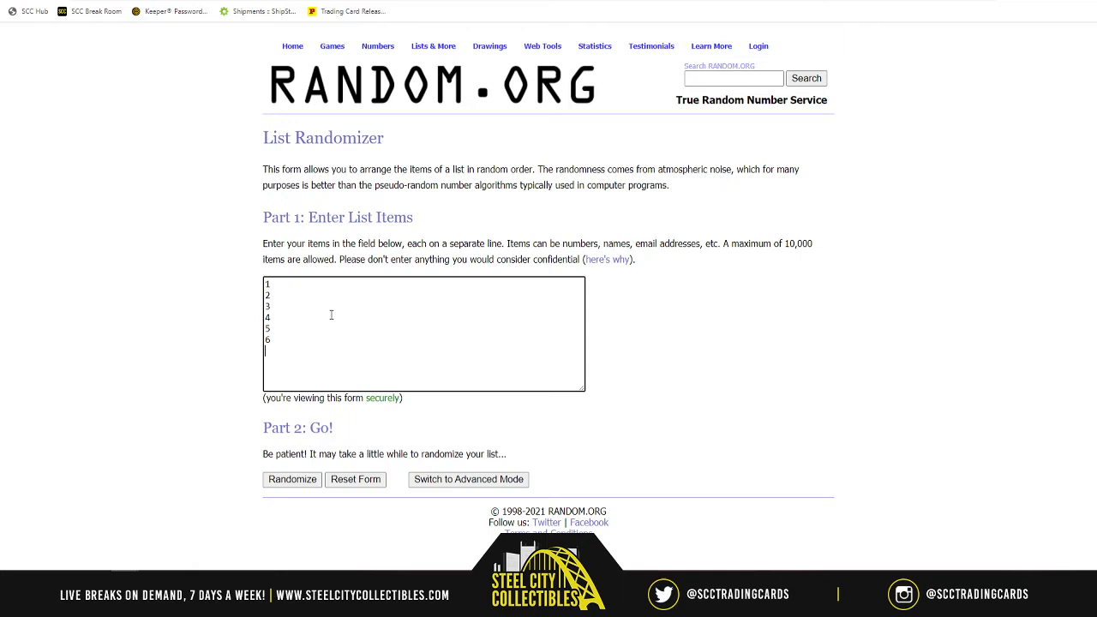
type("7")
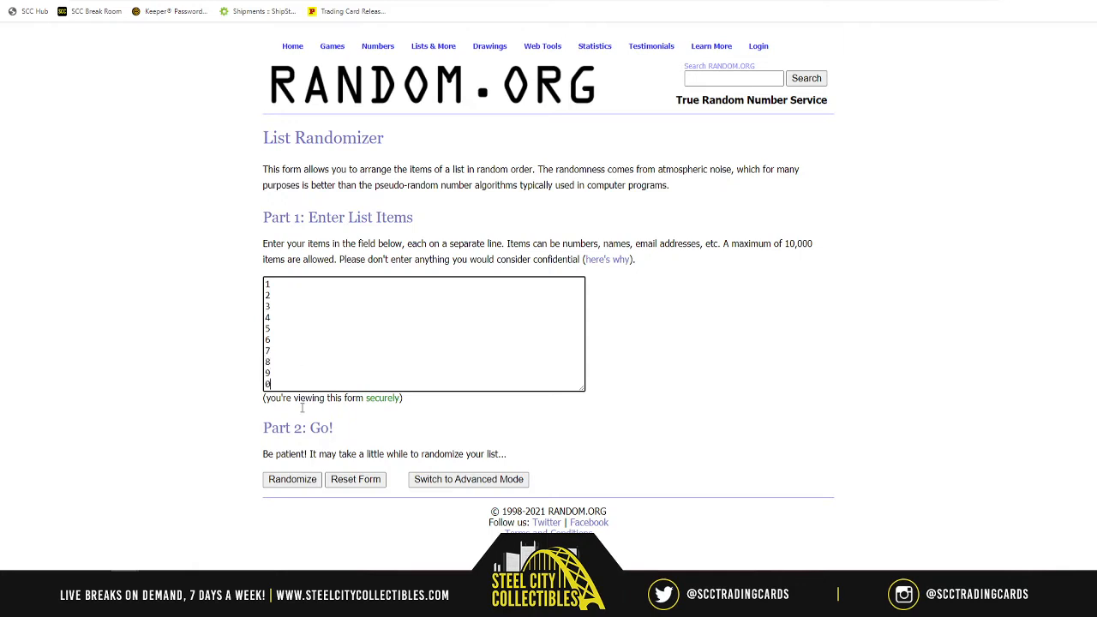
left_click(292, 480)
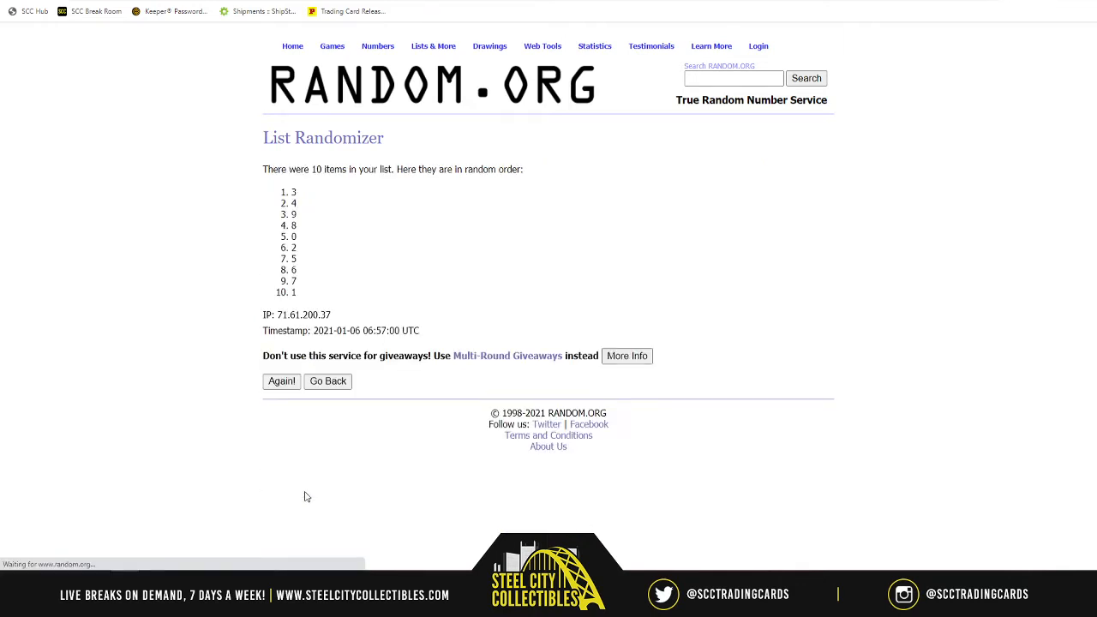
left_click(281, 381)
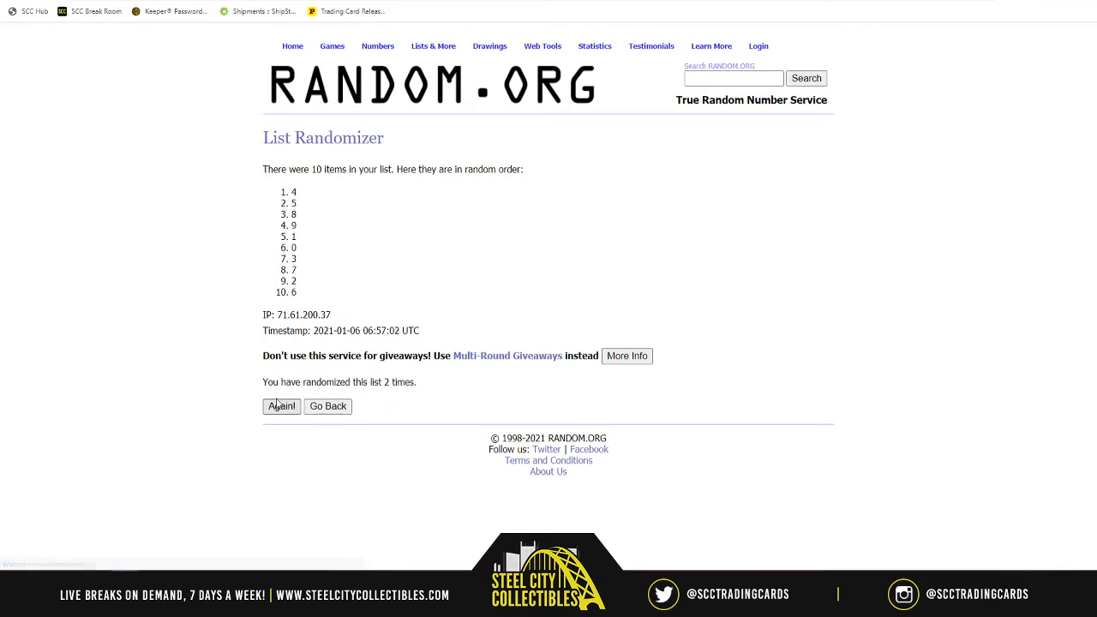
left_click(281, 406)
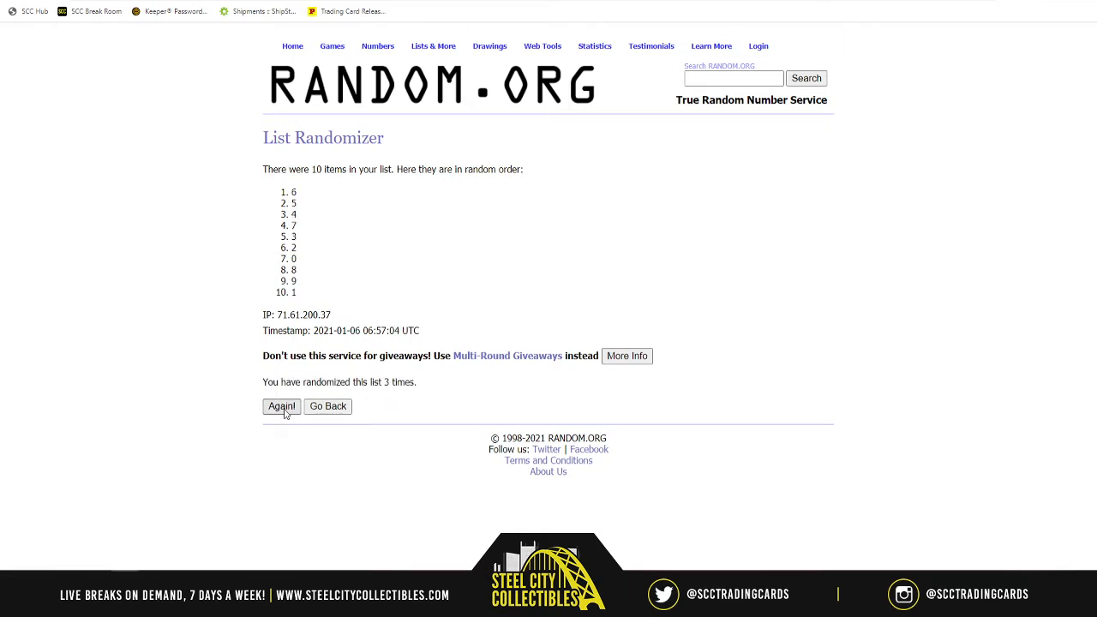
left_click(281, 406)
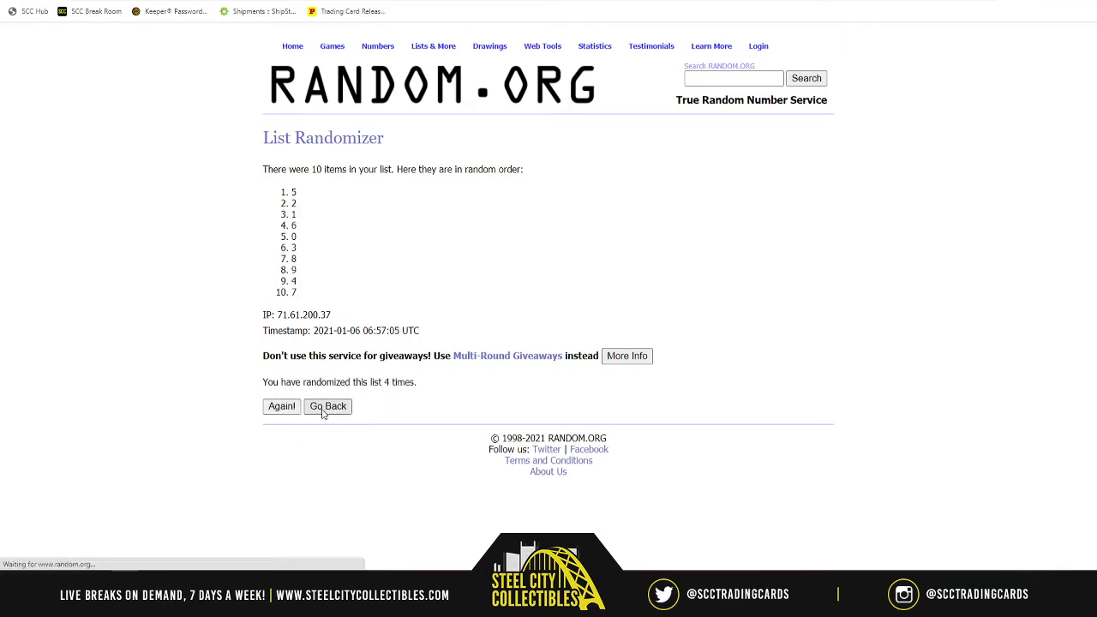
left_click(281, 406)
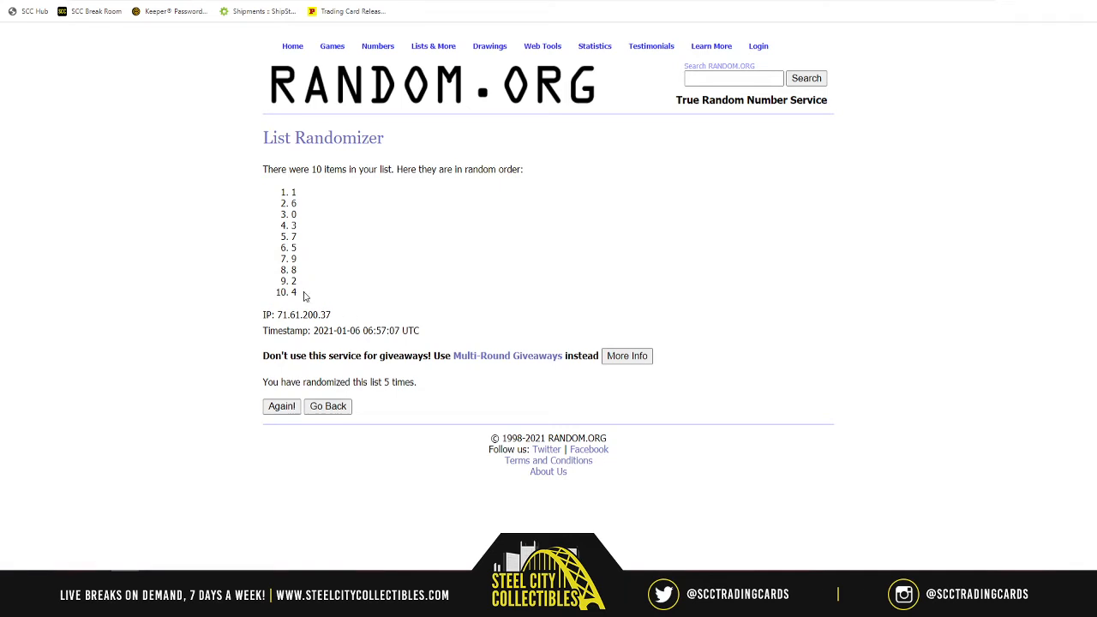
left_click_drag(294, 192, 295, 291)
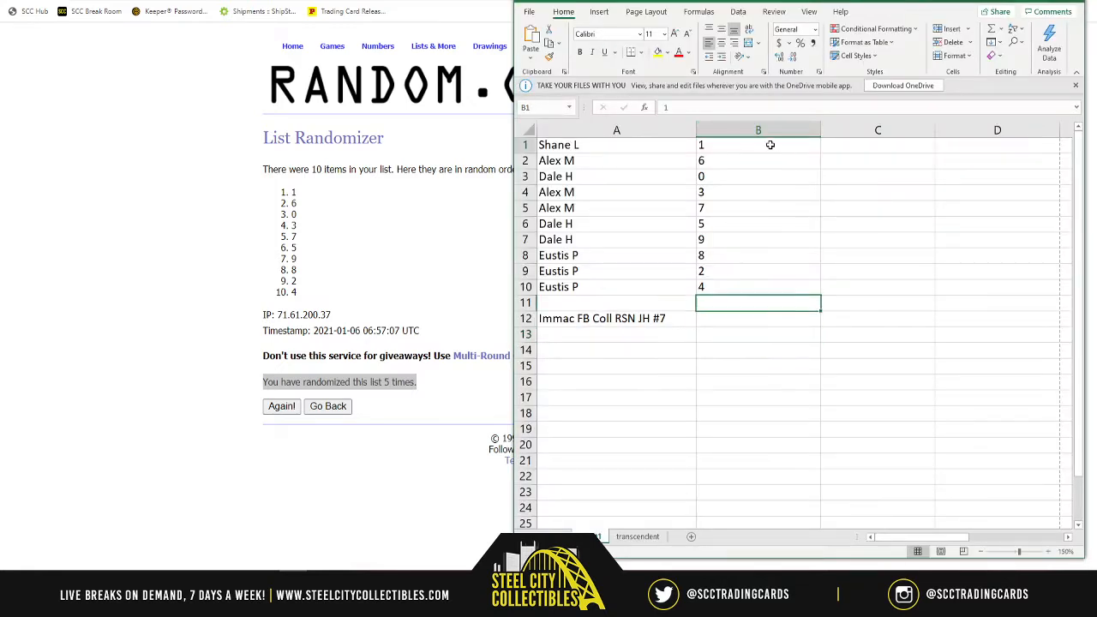
left_click(757, 144)
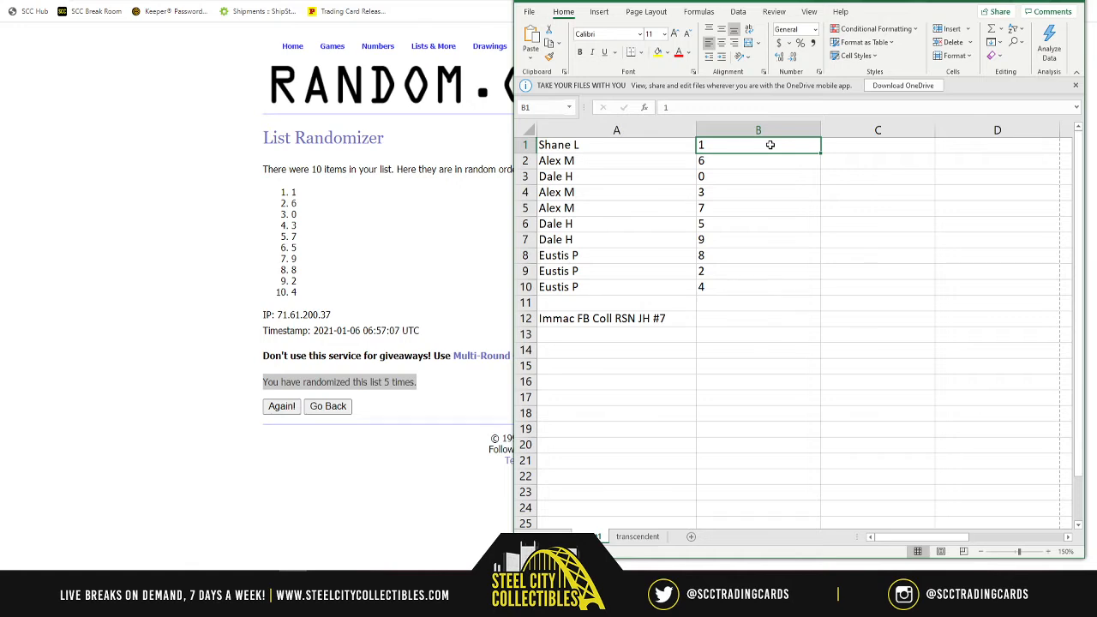
left_click(758, 174)
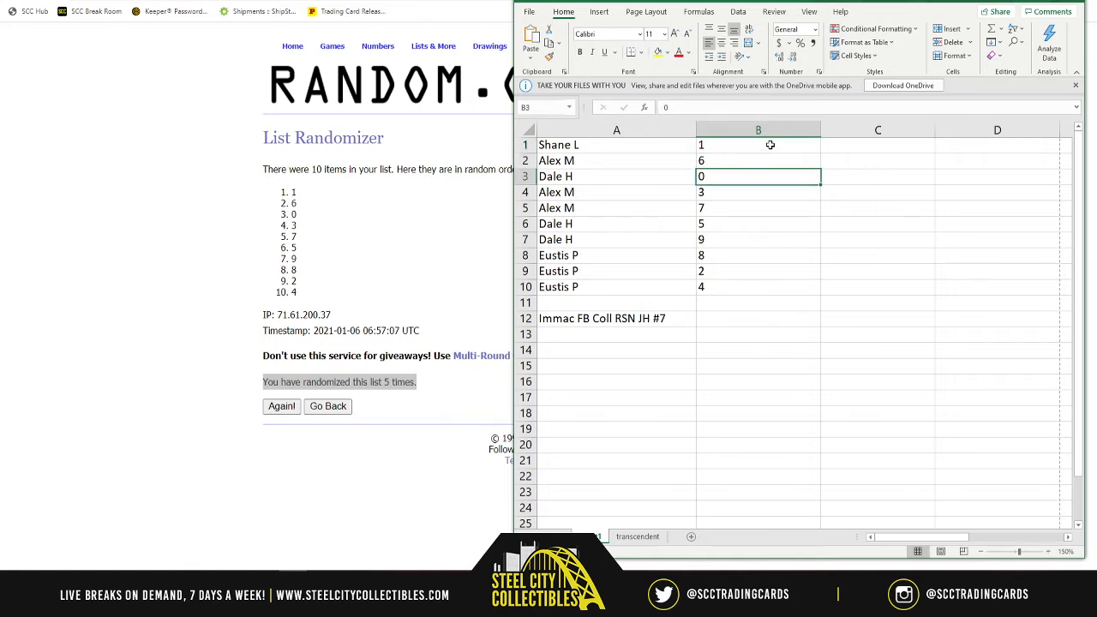
left_click(758, 192)
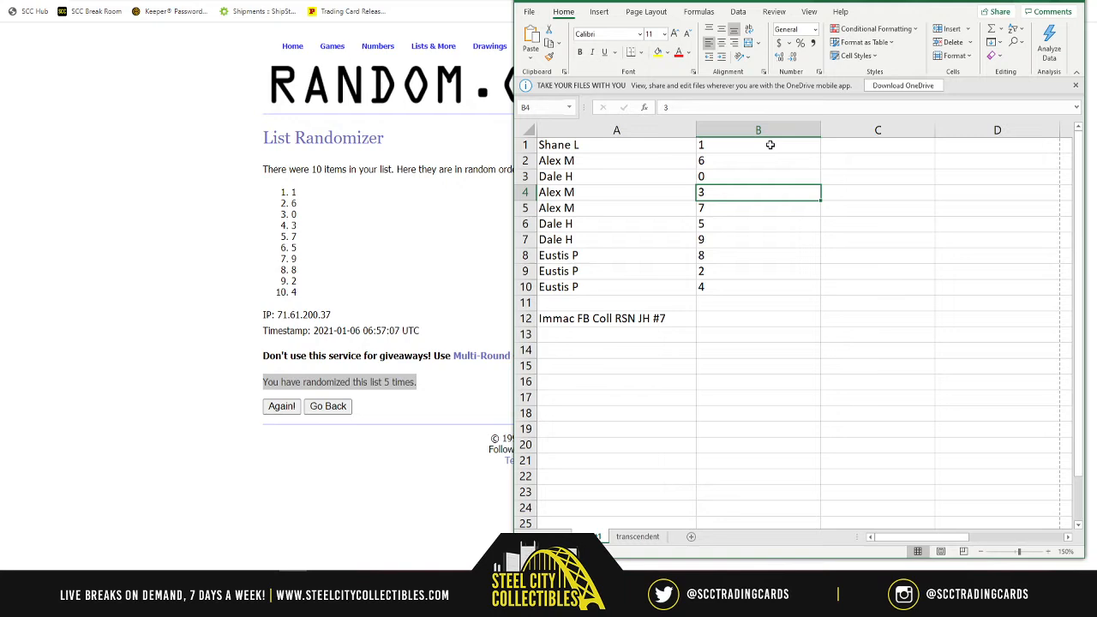
left_click(758, 222)
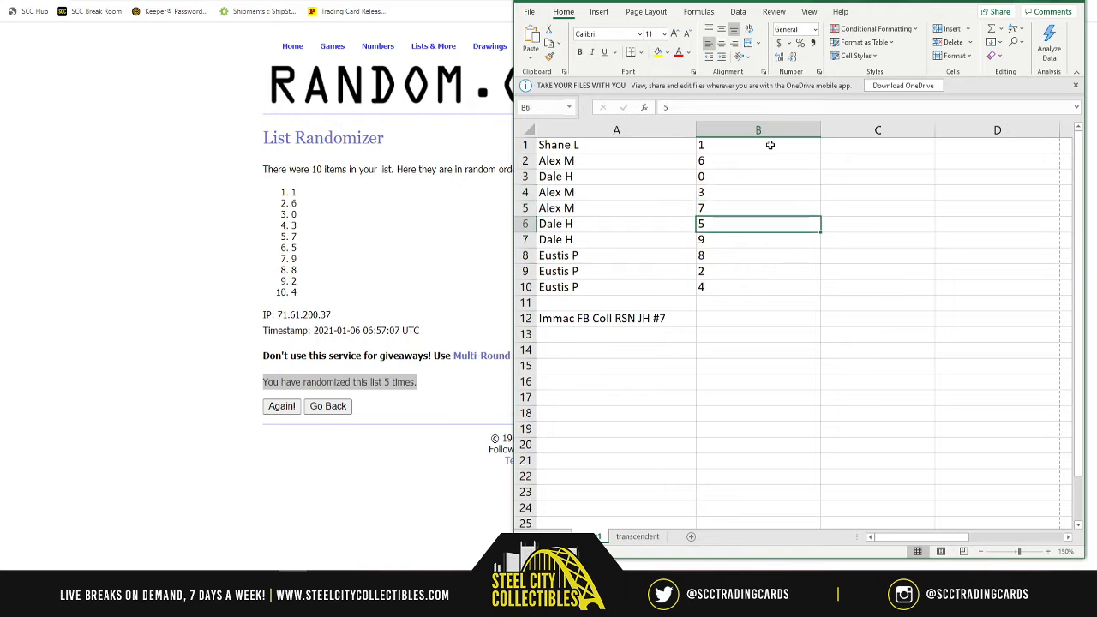
Check one more pairing, then switch to the Panini Releases checklist search page.
left_click(758, 240)
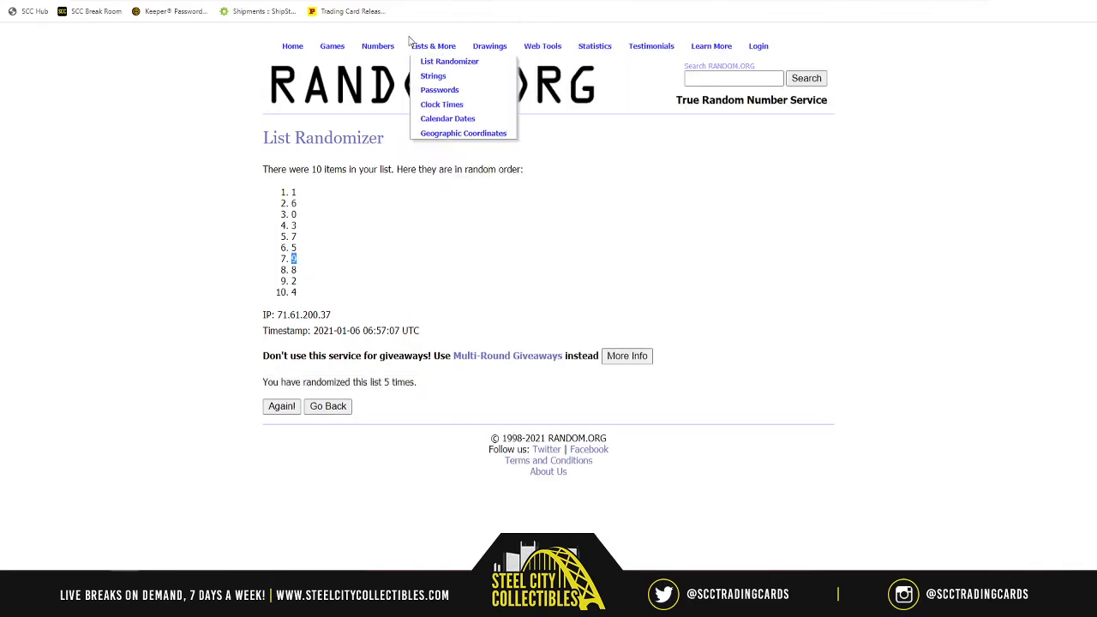
left_click(364, 11)
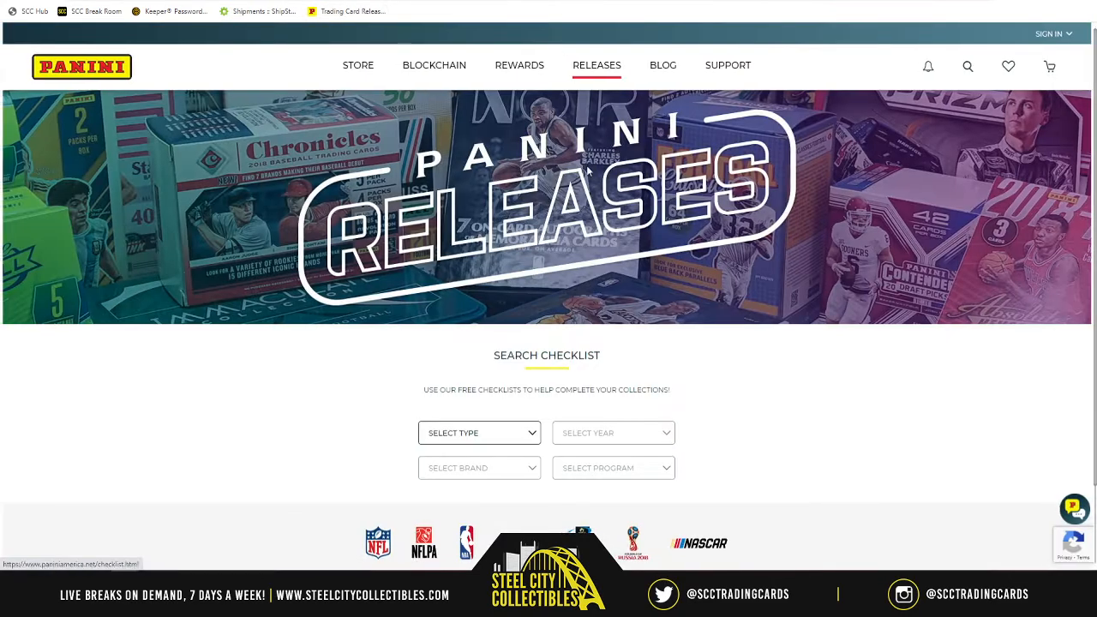
Filter the checklist to Football, brand Panini, program Immaculate Collegiate.
left_click(480, 432)
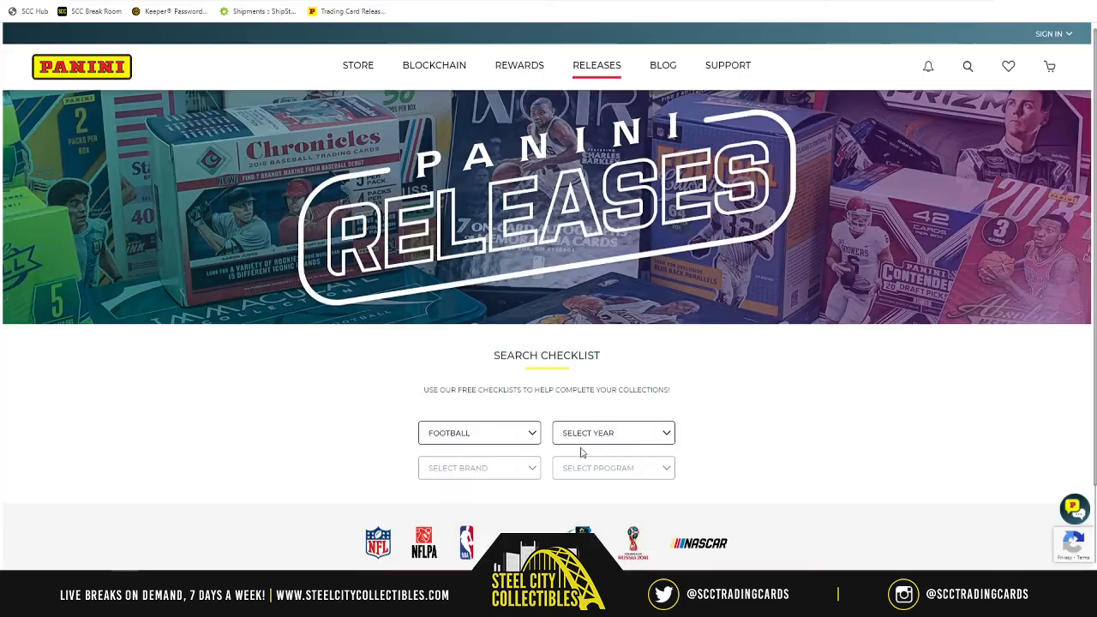
left_click(613, 432)
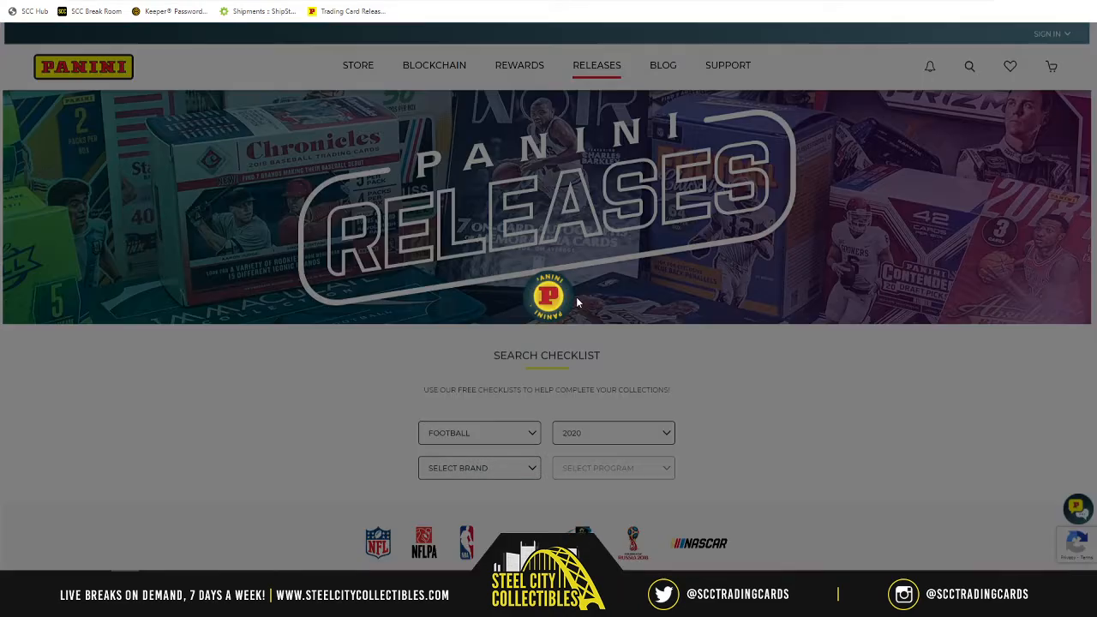
left_click(480, 468)
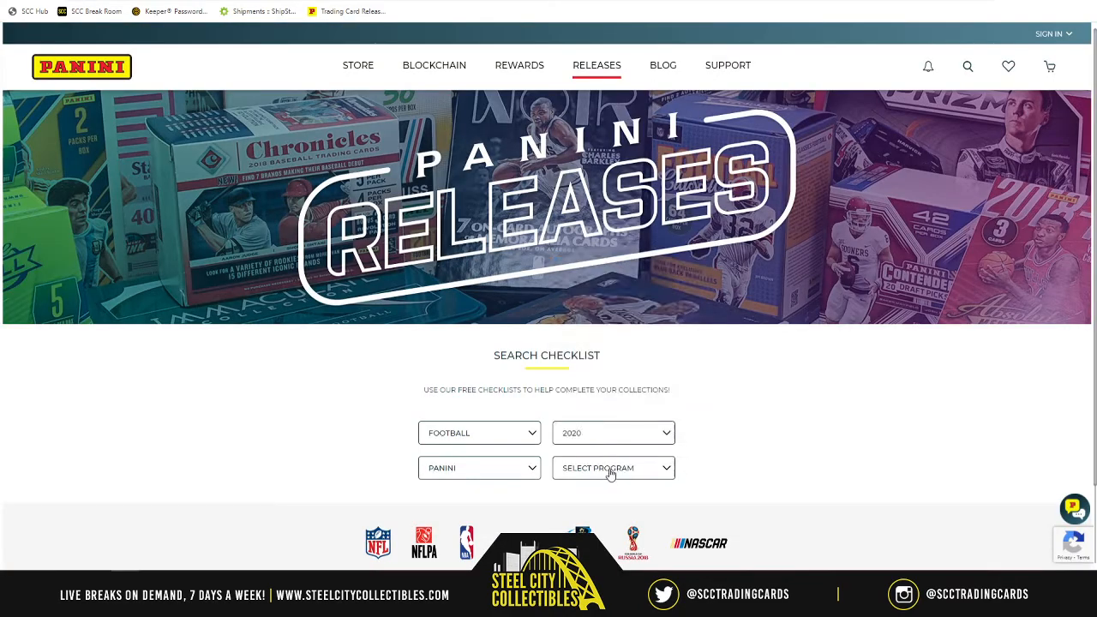
left_click(613, 468)
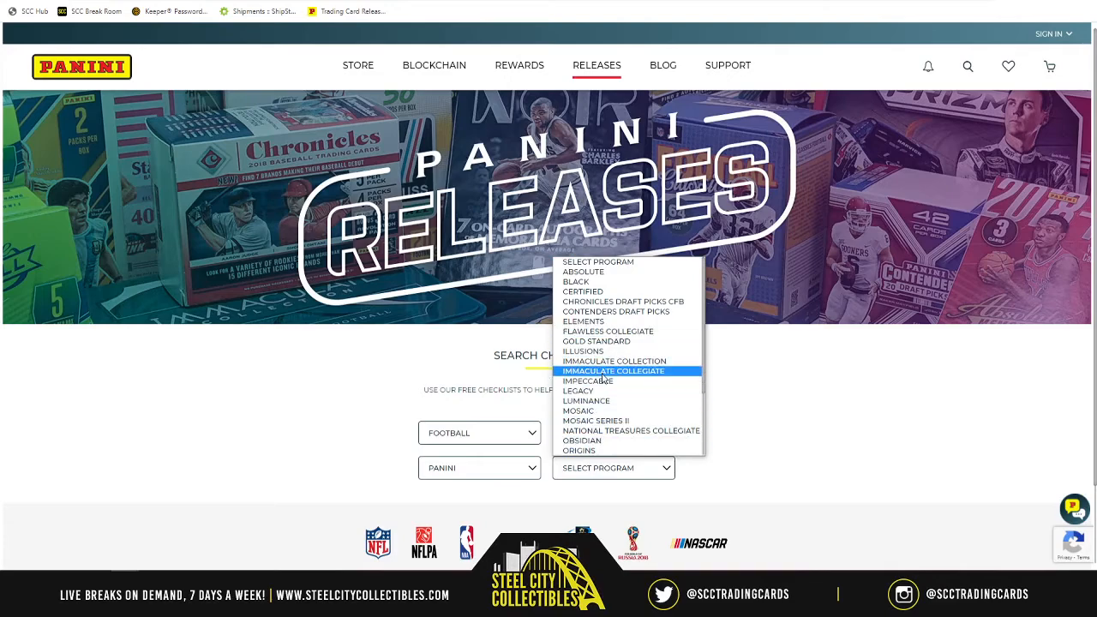
left_click(613, 370)
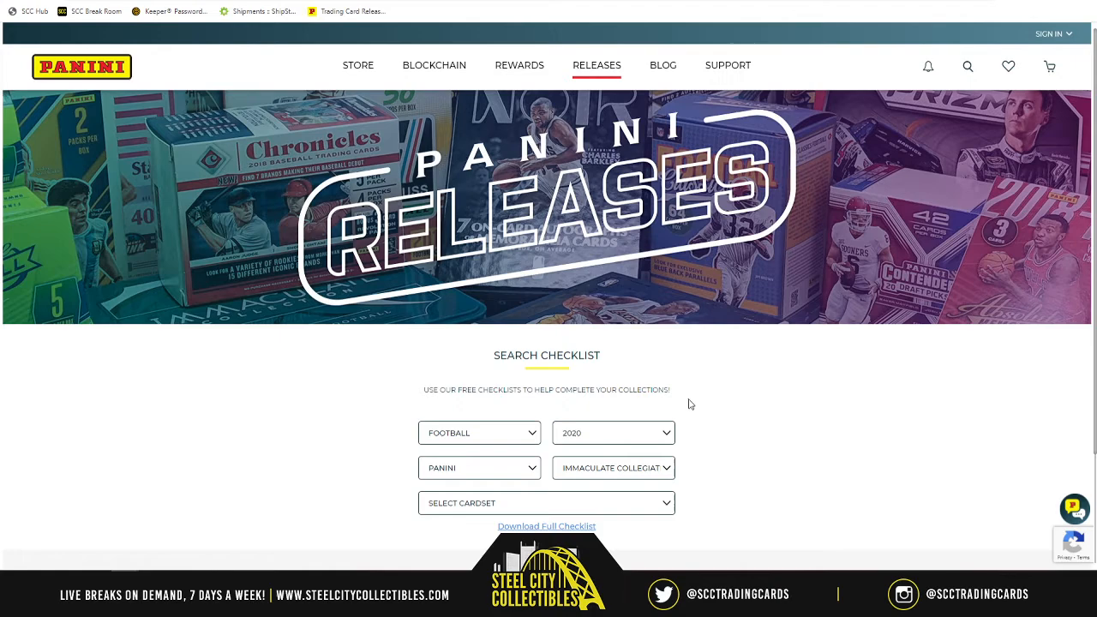
Show the Rookie Patch Autographs card set and scroll through the player list.
scroll("down", 3)
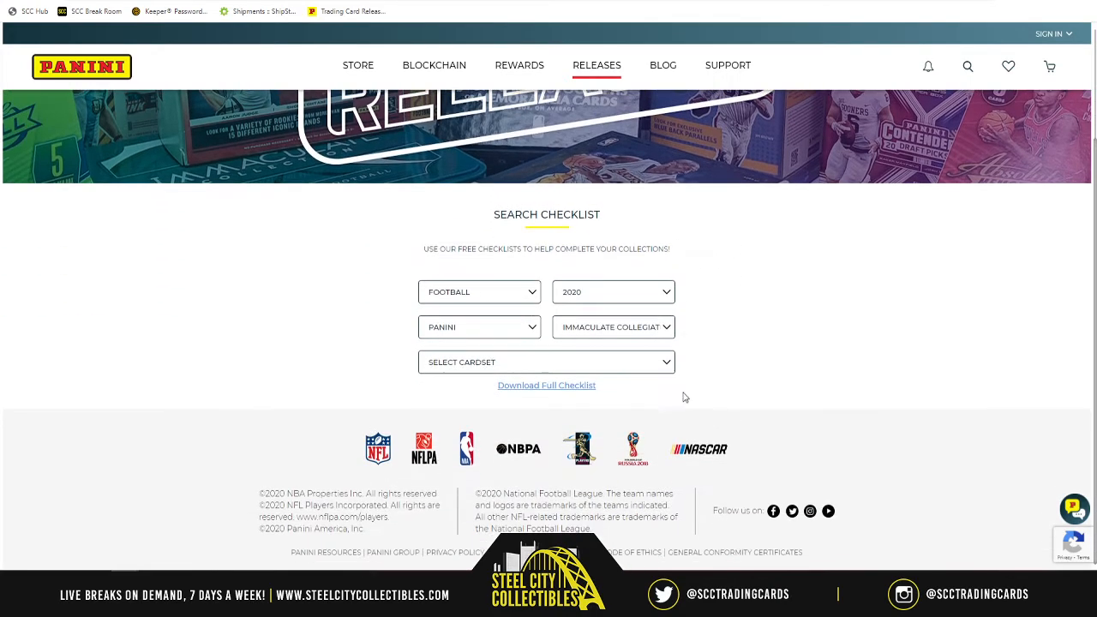
left_click(547, 361)
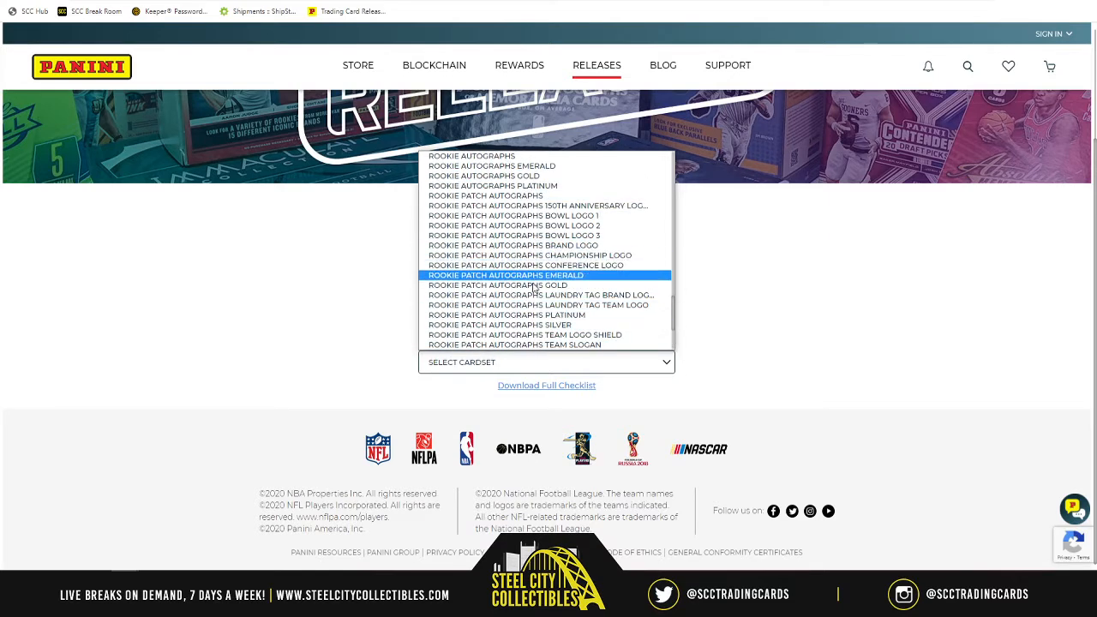
mouse_move(486, 196)
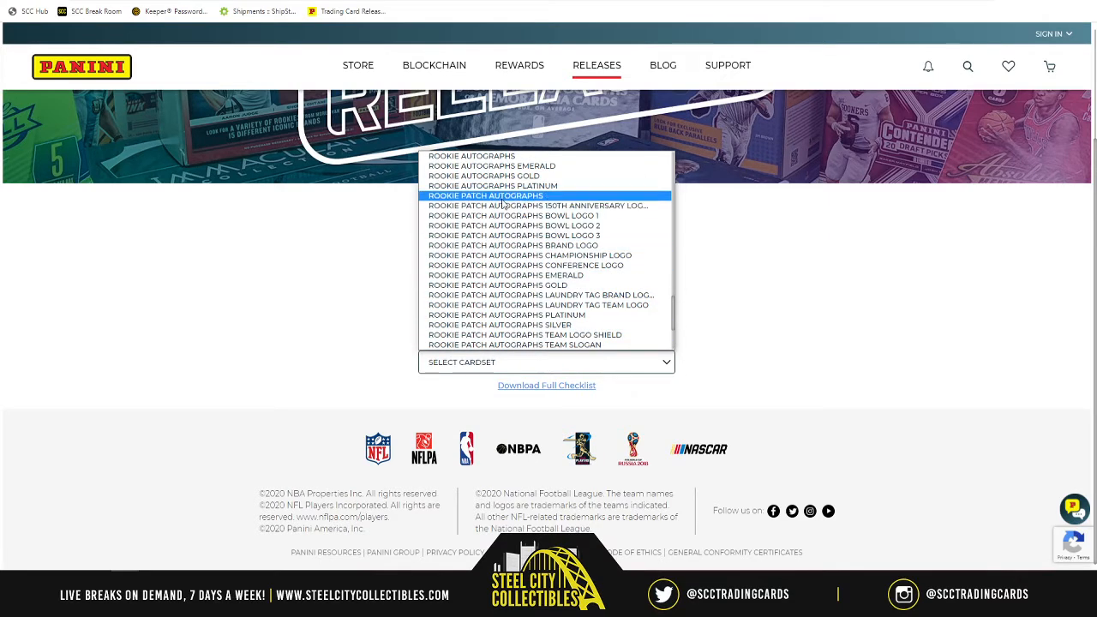
left_click(484, 196)
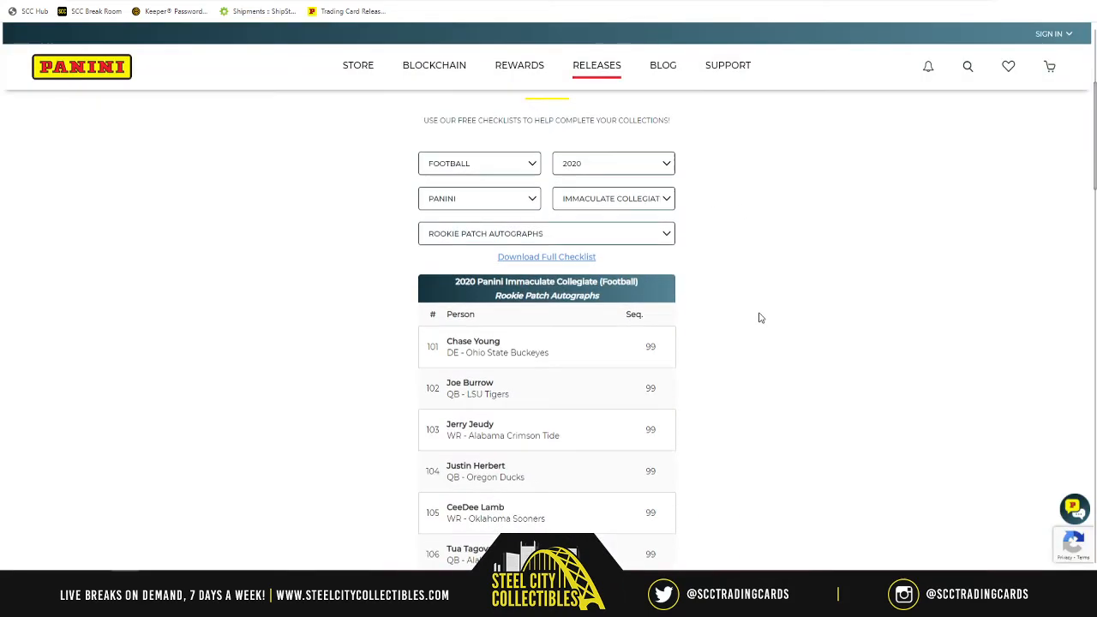
scroll("down", 3)
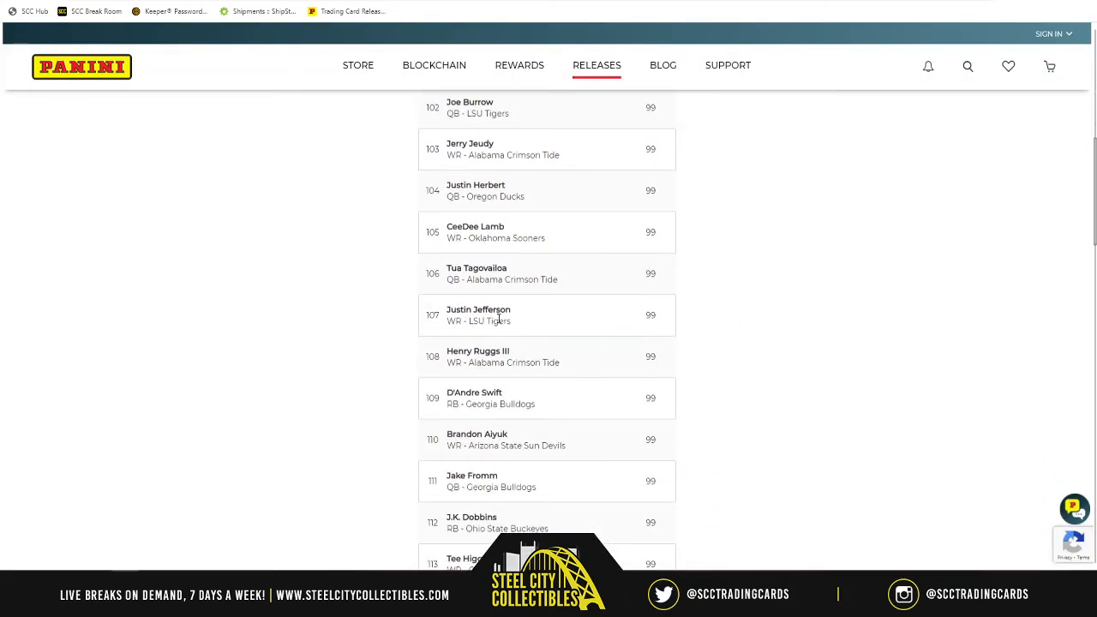
mouse_move(665, 320)
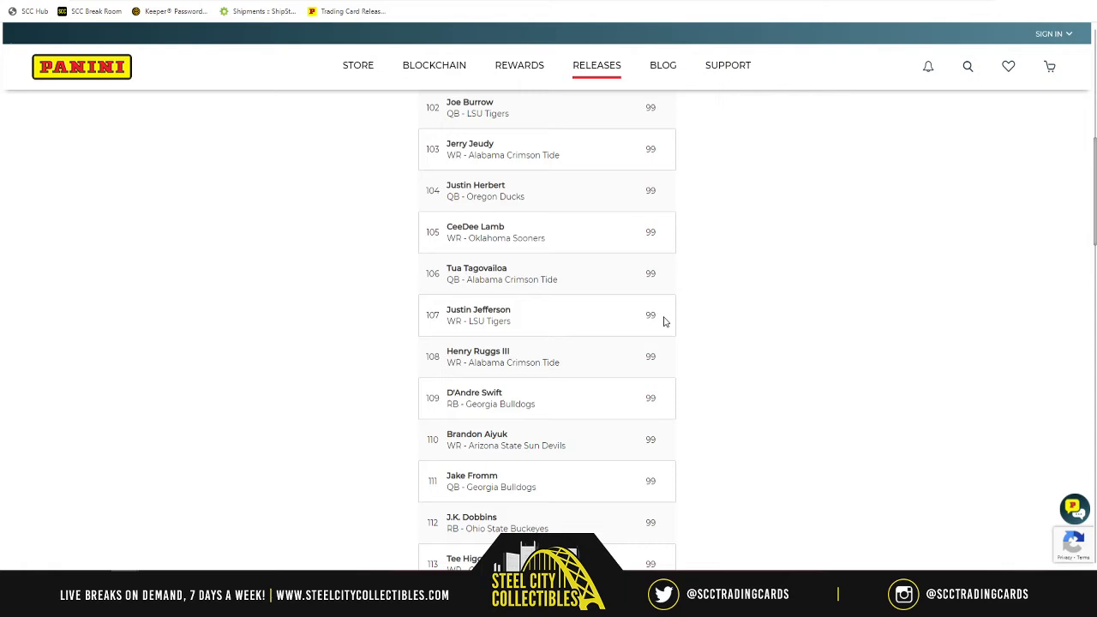
mouse_move(682, 319)
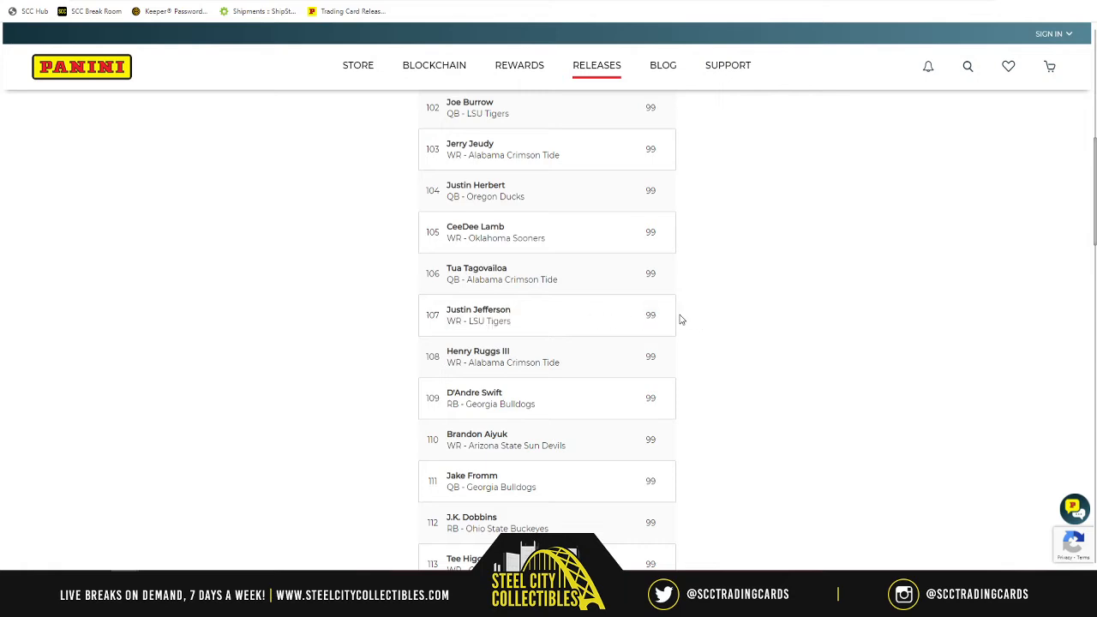
mouse_move(716, 322)
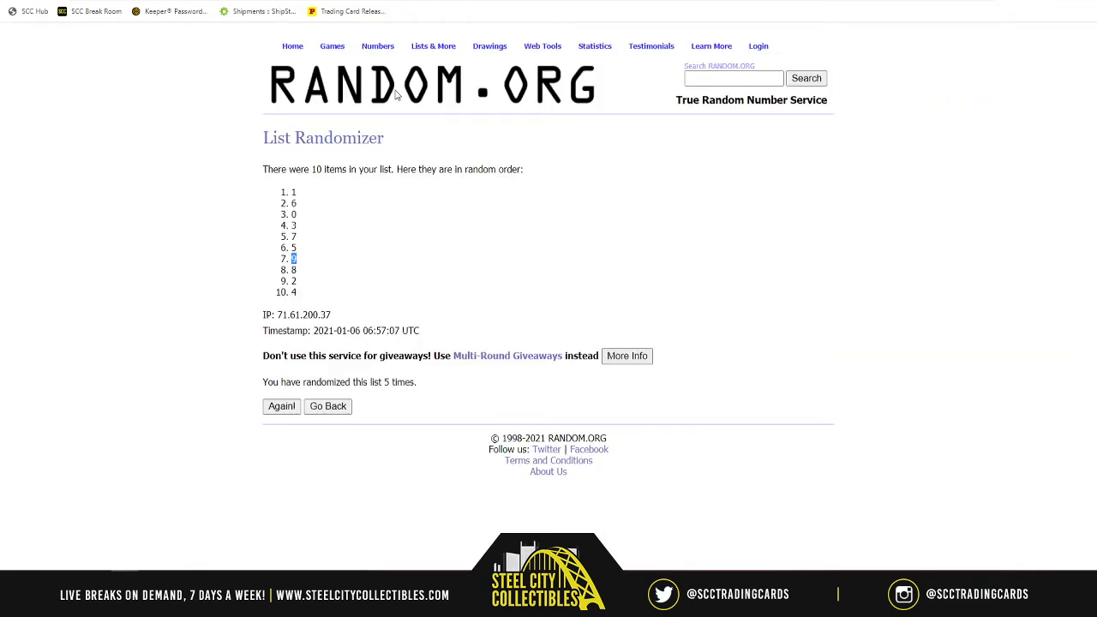
left_click(328, 406)
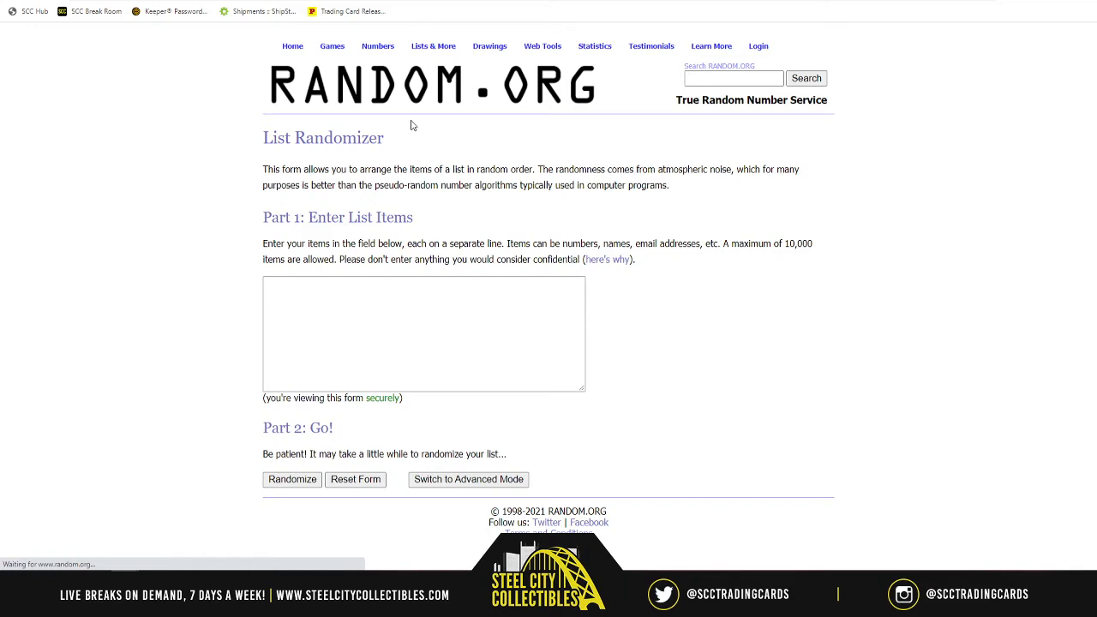
type("Alex M")
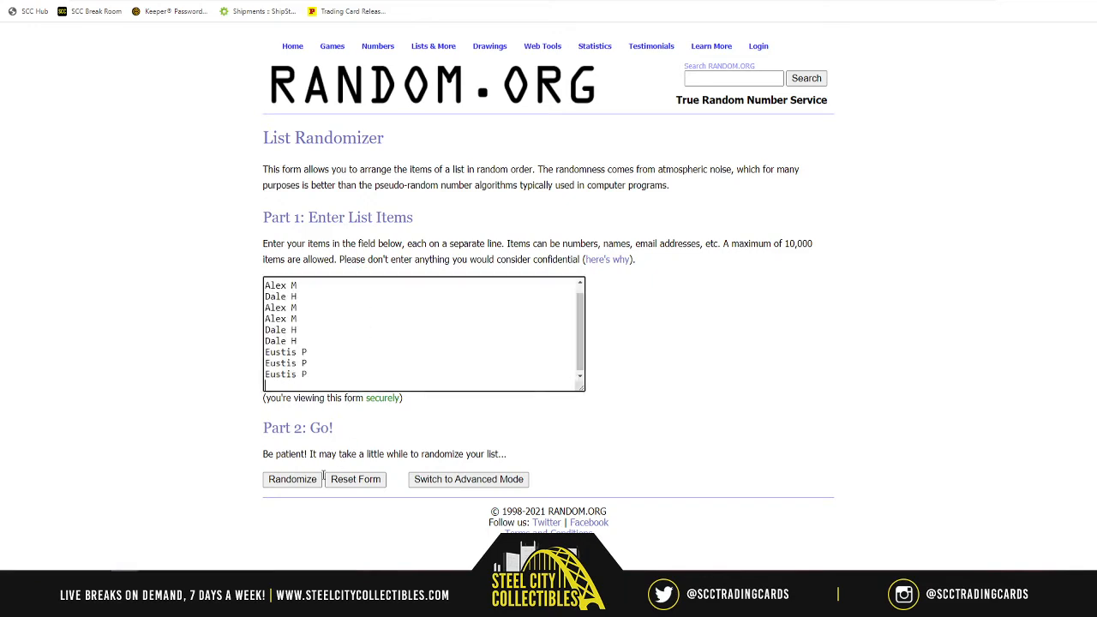
left_click(291, 480)
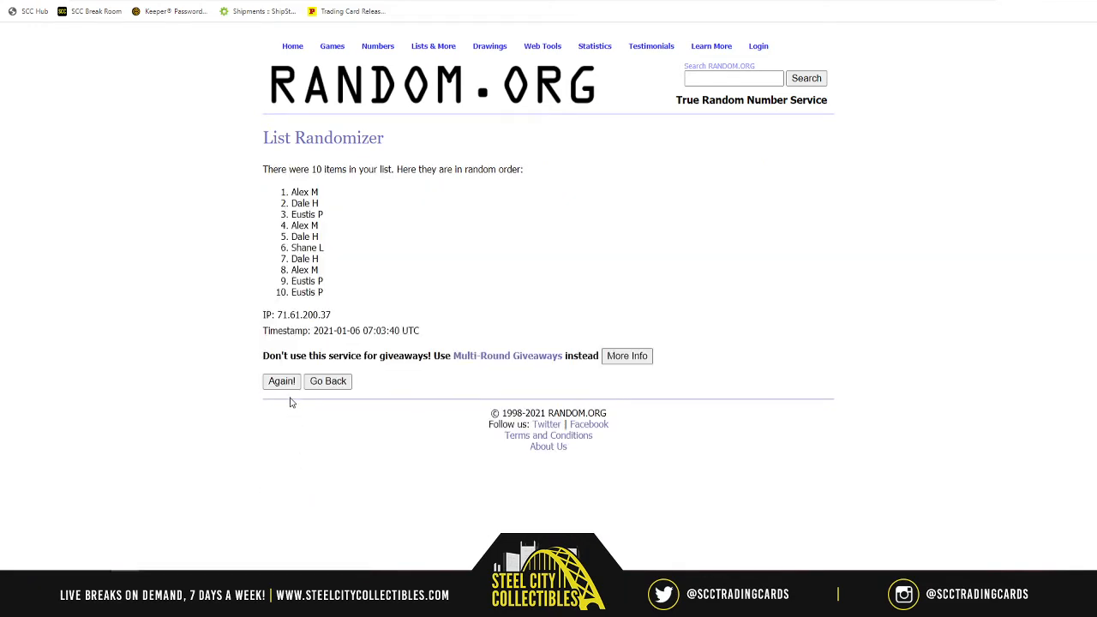
left_click(281, 381)
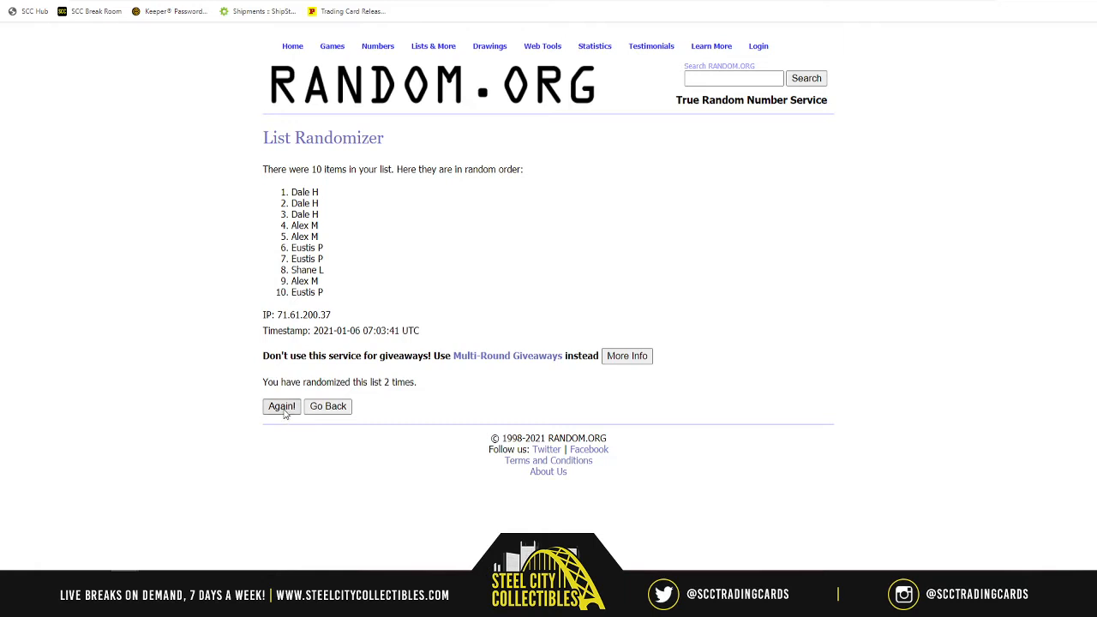
left_click(281, 407)
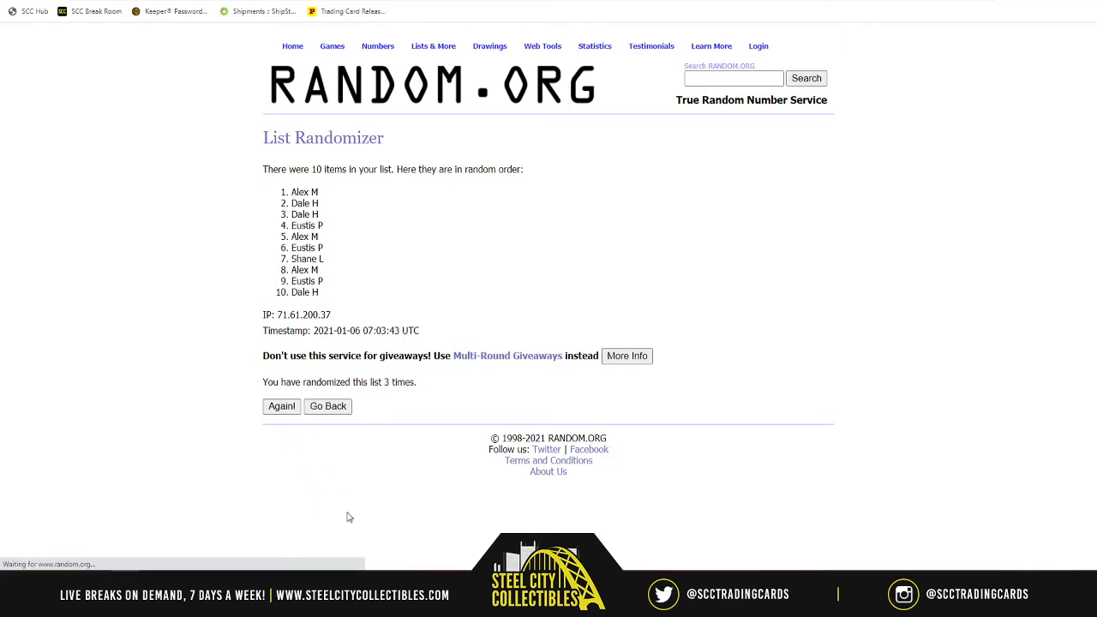
left_click(281, 407)
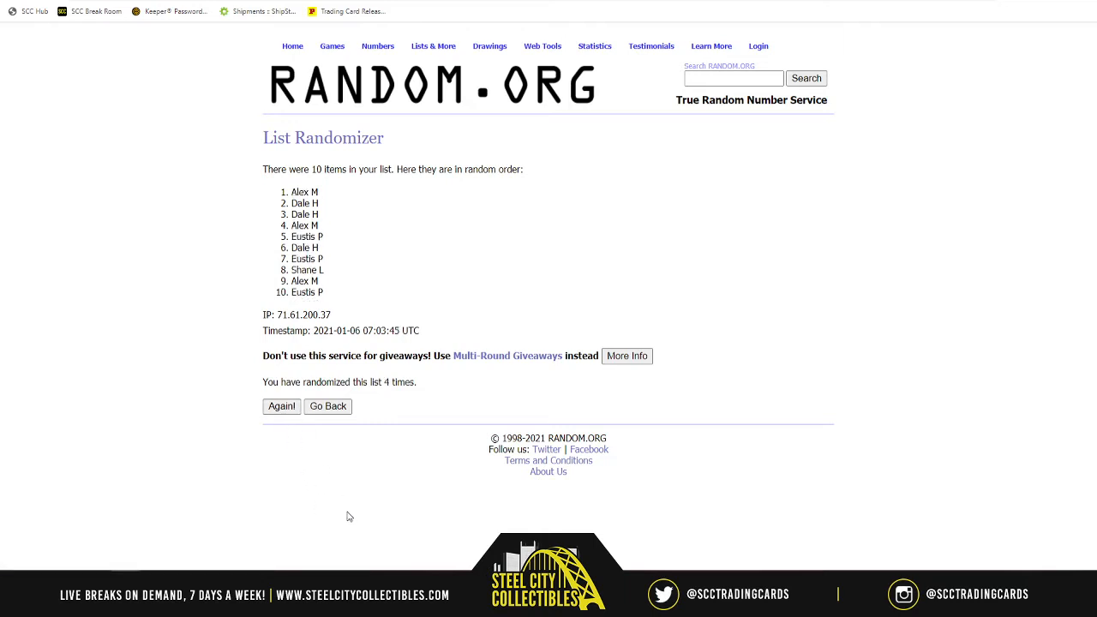
mouse_move(281, 406)
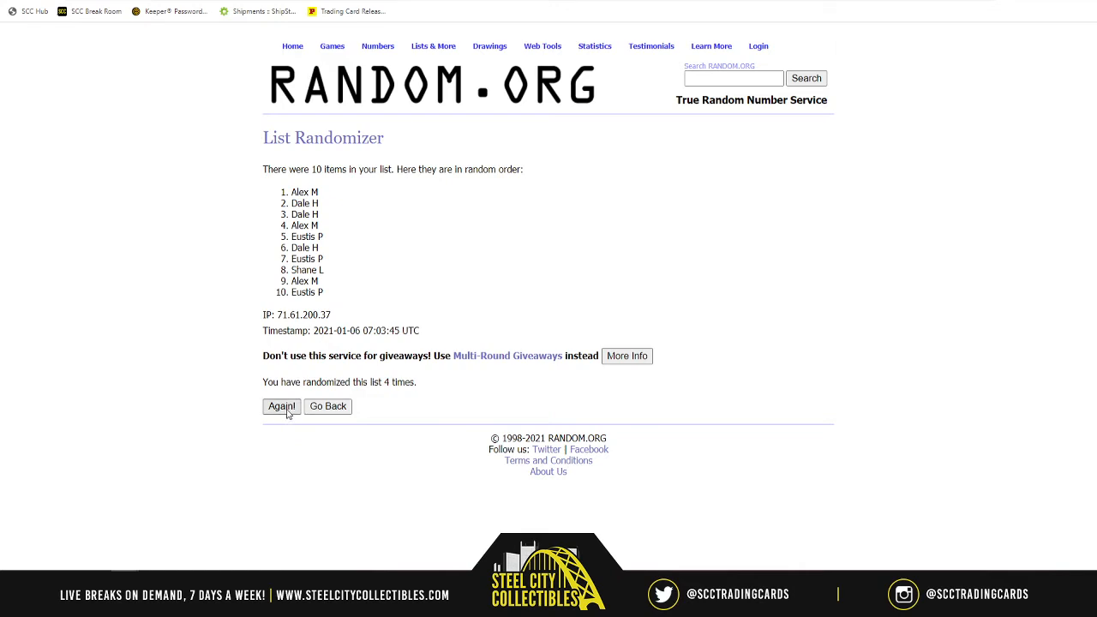
left_click(281, 406)
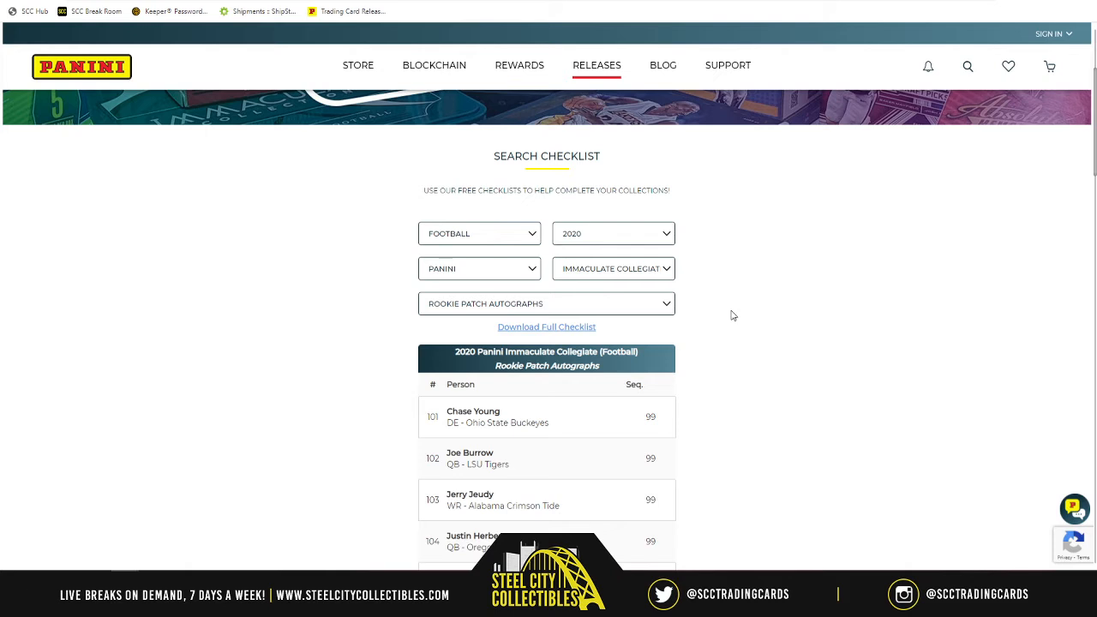
Load the Premium Patches Rookie Autographs Silver checklist and scroll to its end.
left_click(545, 303)
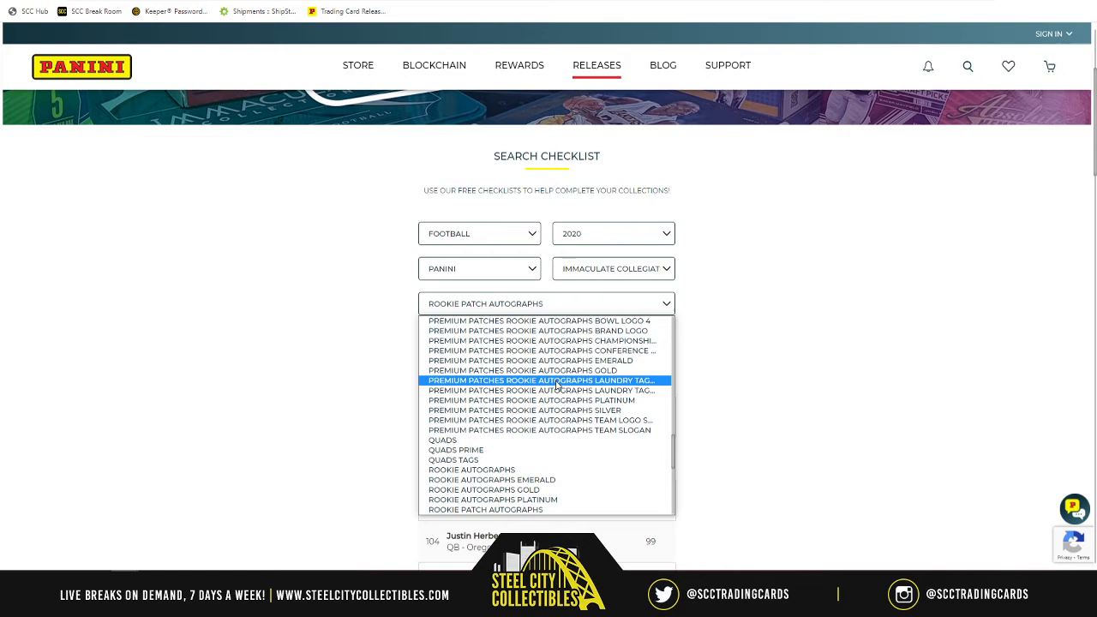
mouse_move(563, 391)
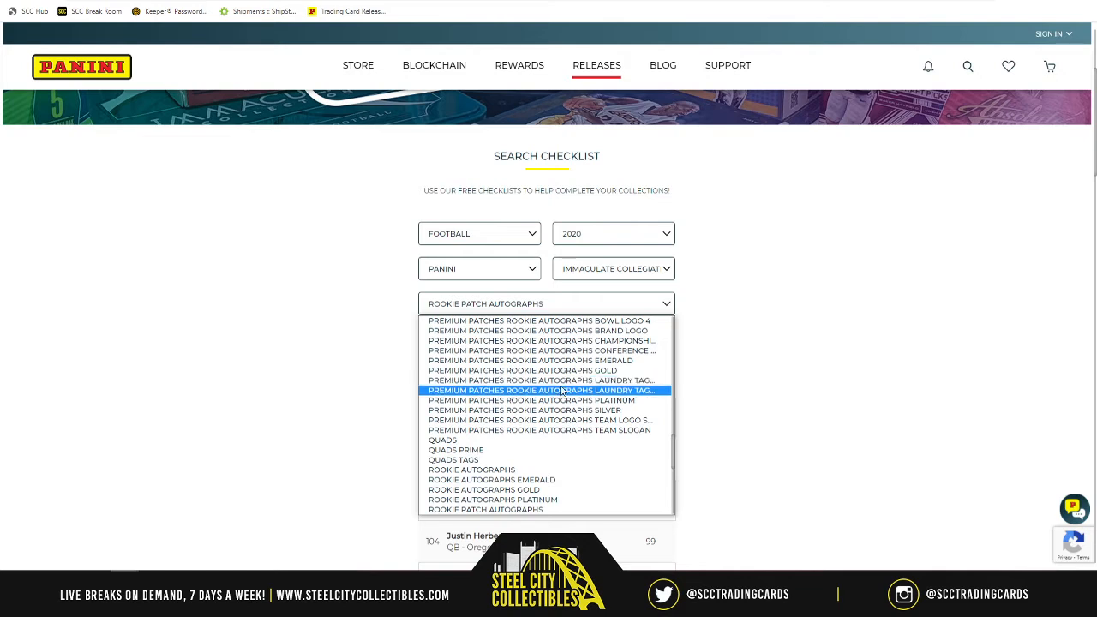
mouse_move(511, 410)
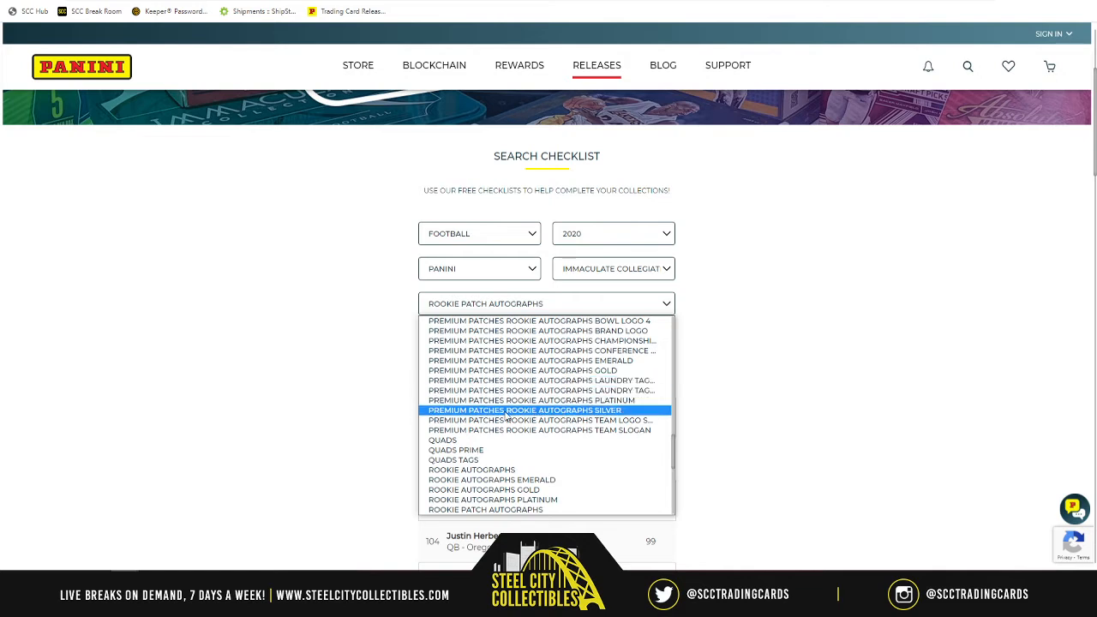
left_click(524, 410)
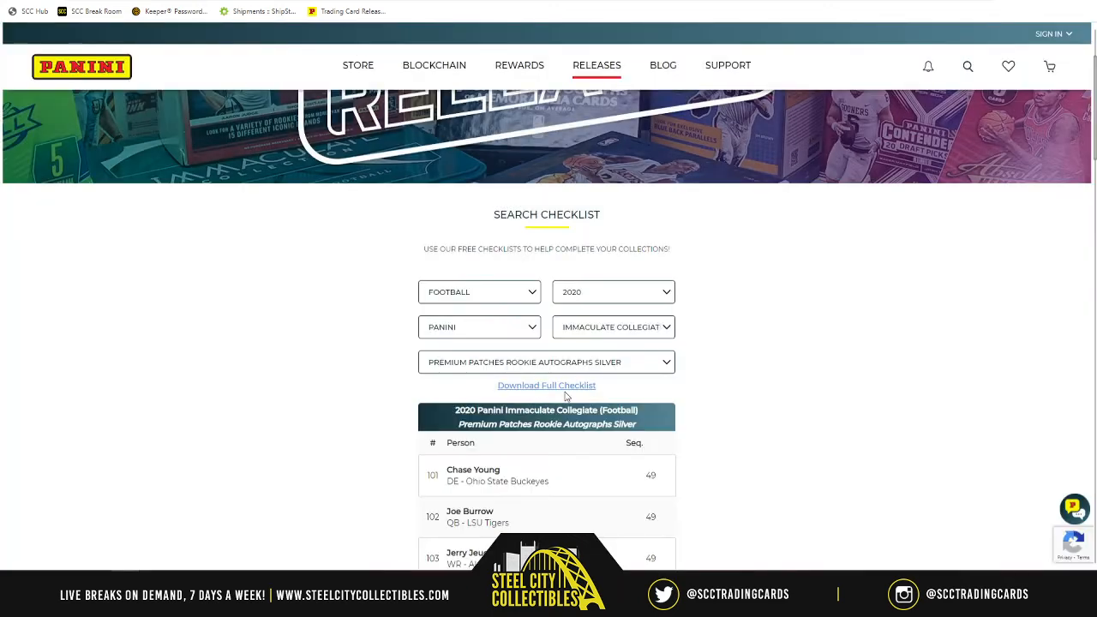
scroll("down", 3)
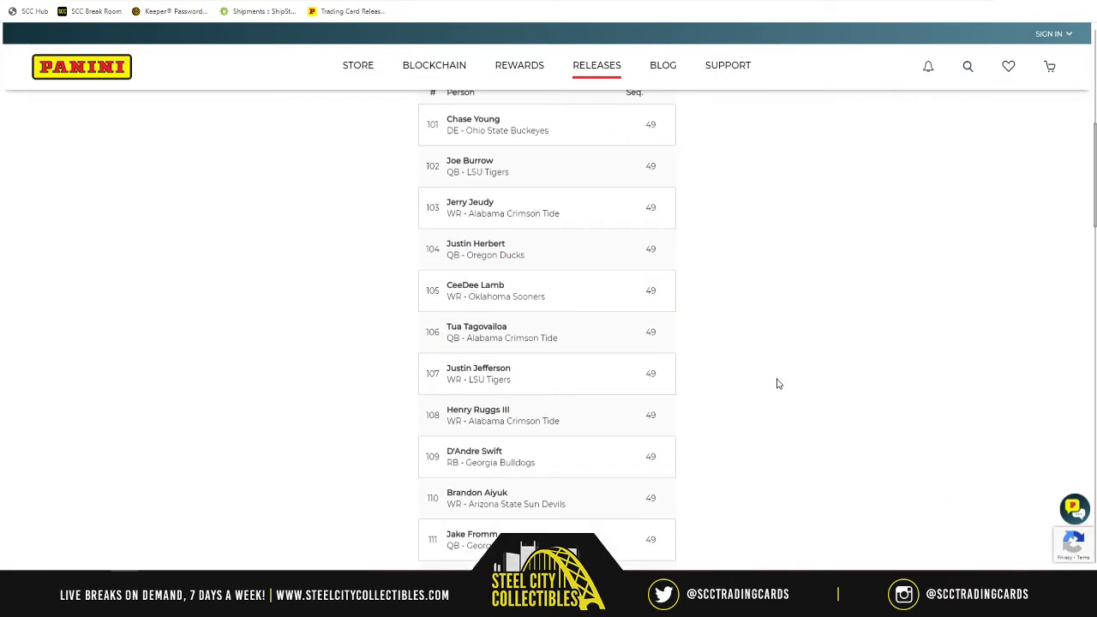
scroll("down", 3)
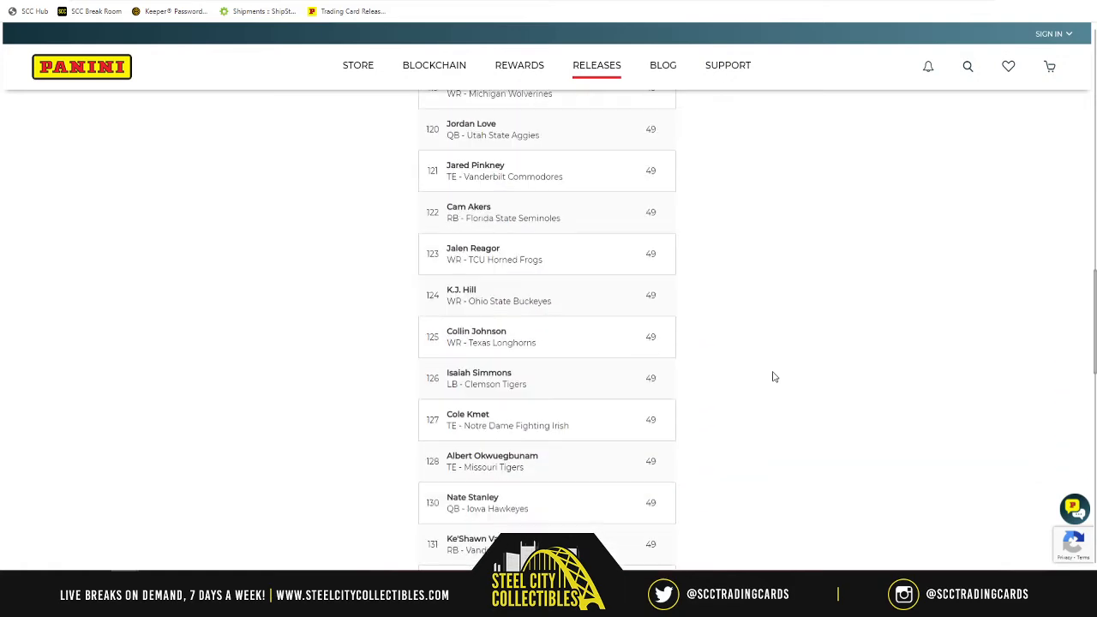
scroll("down", 3)
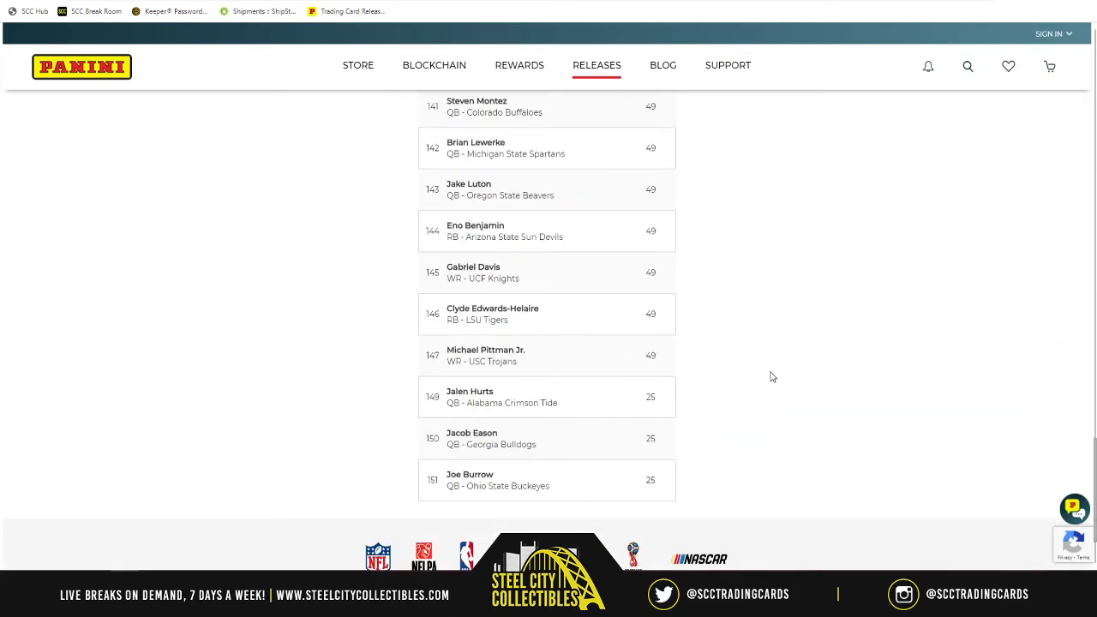
mouse_move(662, 320)
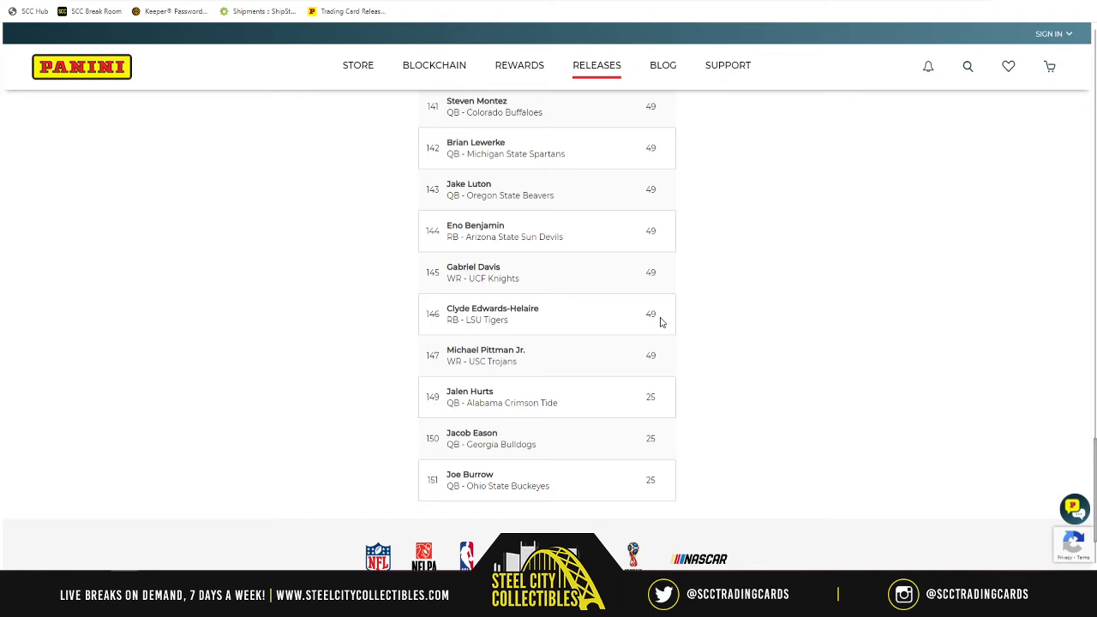
mouse_move(662, 322)
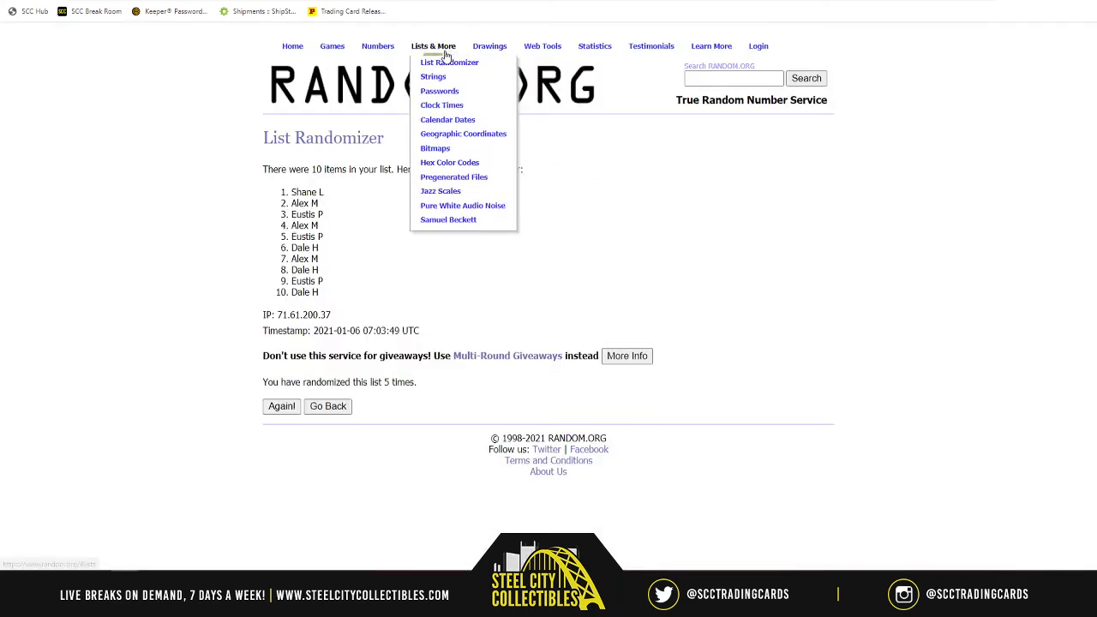
left_click(449, 61)
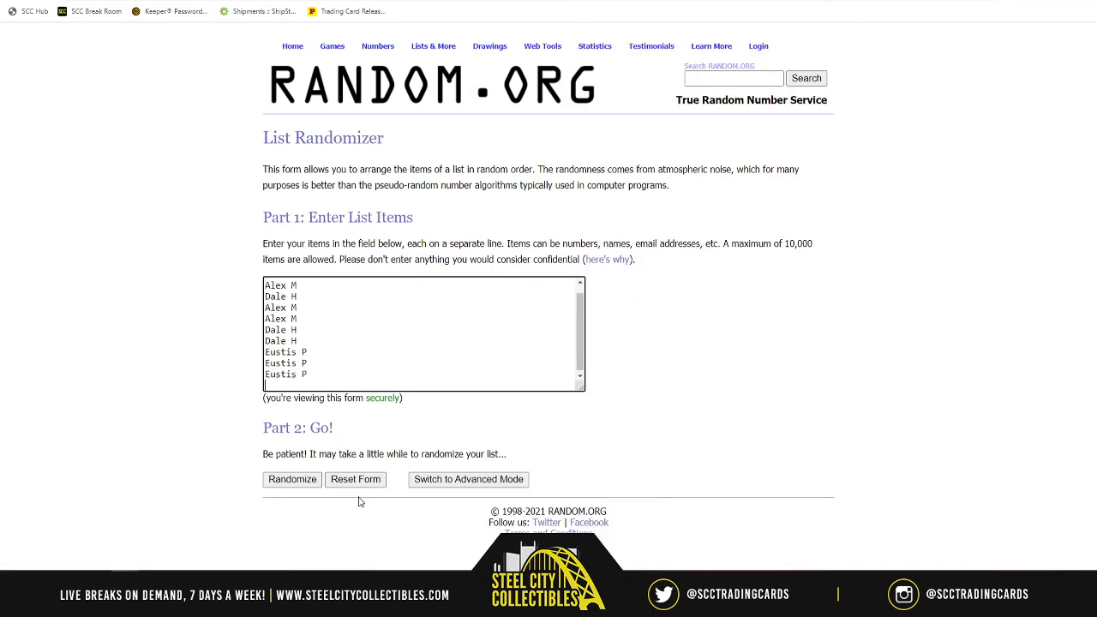
left_click(291, 480)
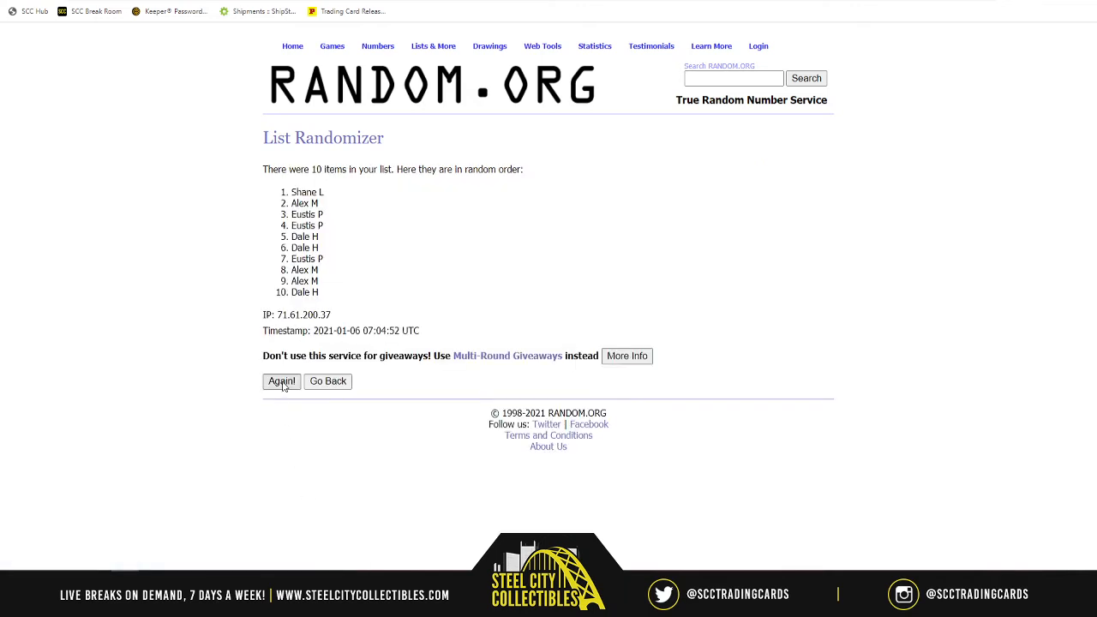
left_click(281, 380)
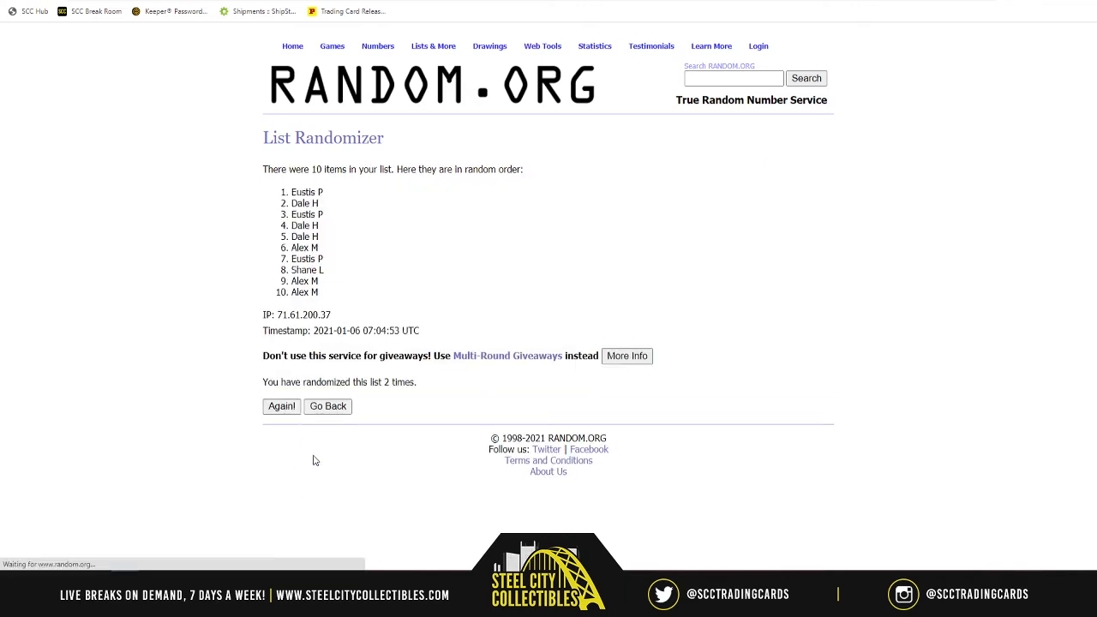
left_click(281, 406)
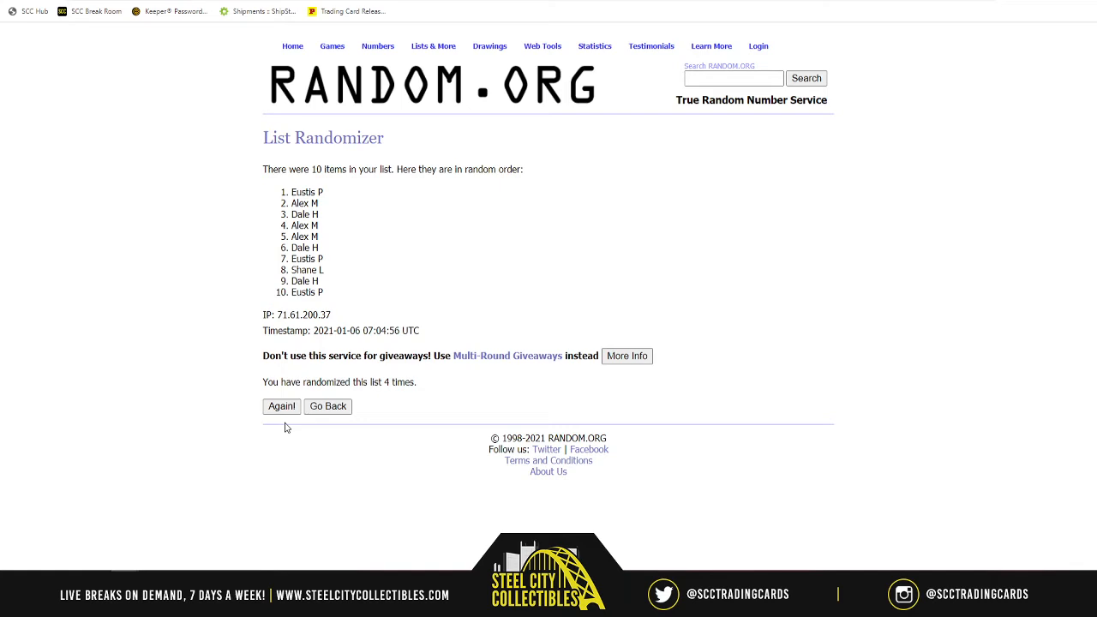
left_click(281, 407)
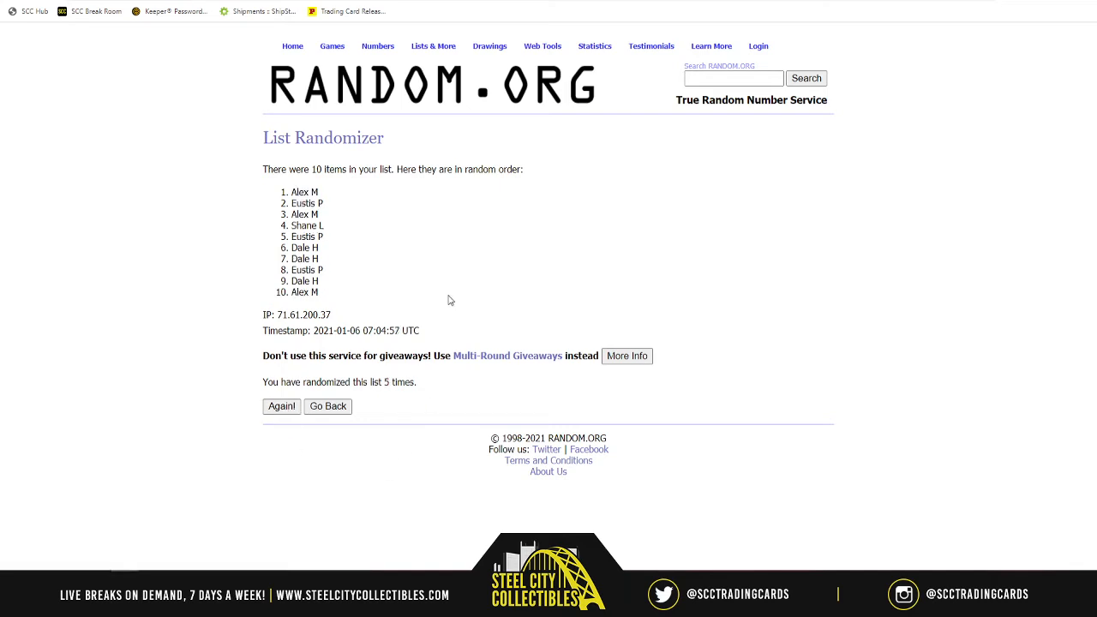
mouse_move(425, 206)
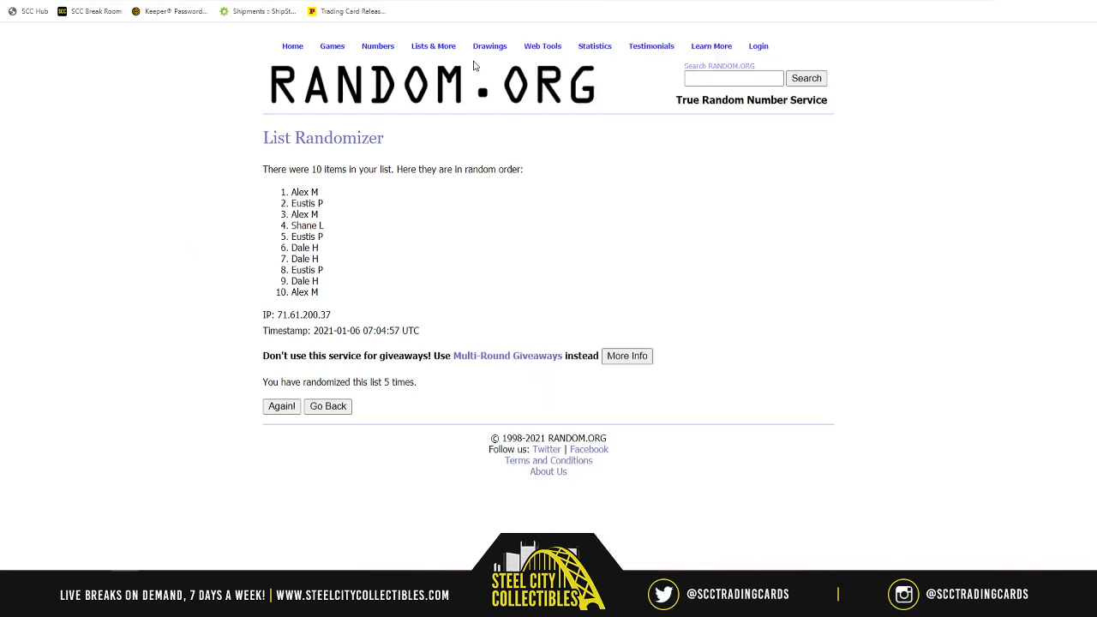
left_click(432, 45)
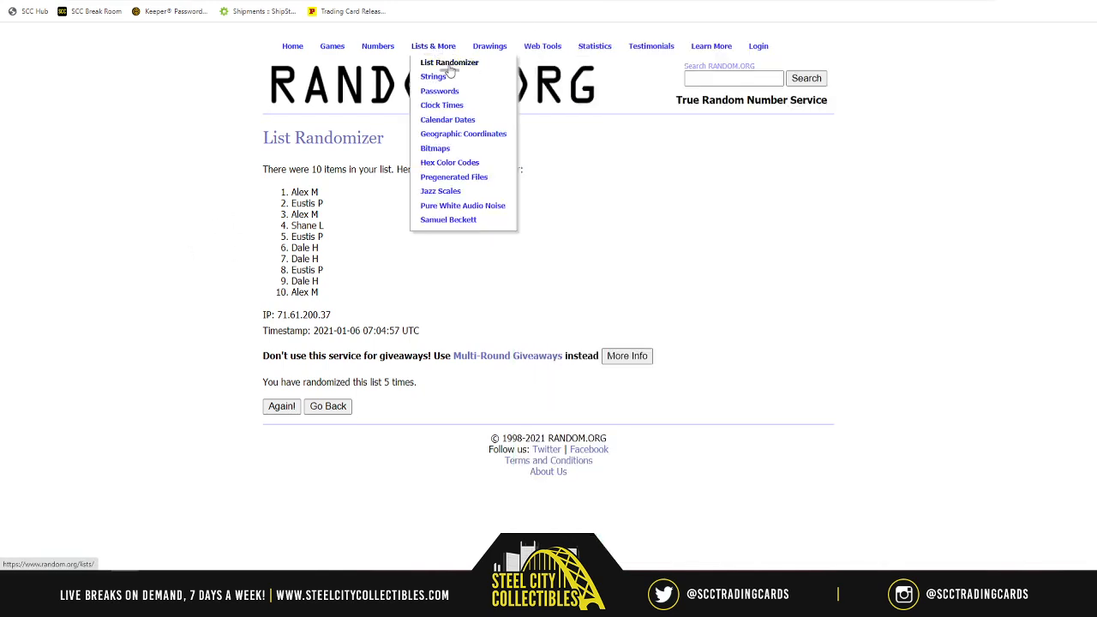
left_click(449, 62)
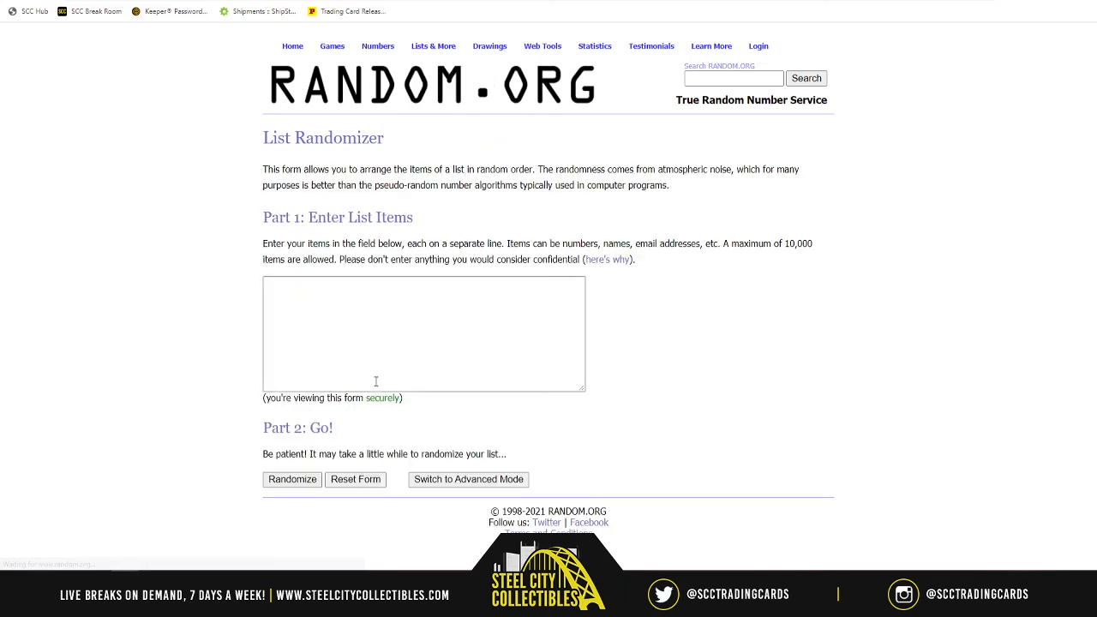
type("Alex M")
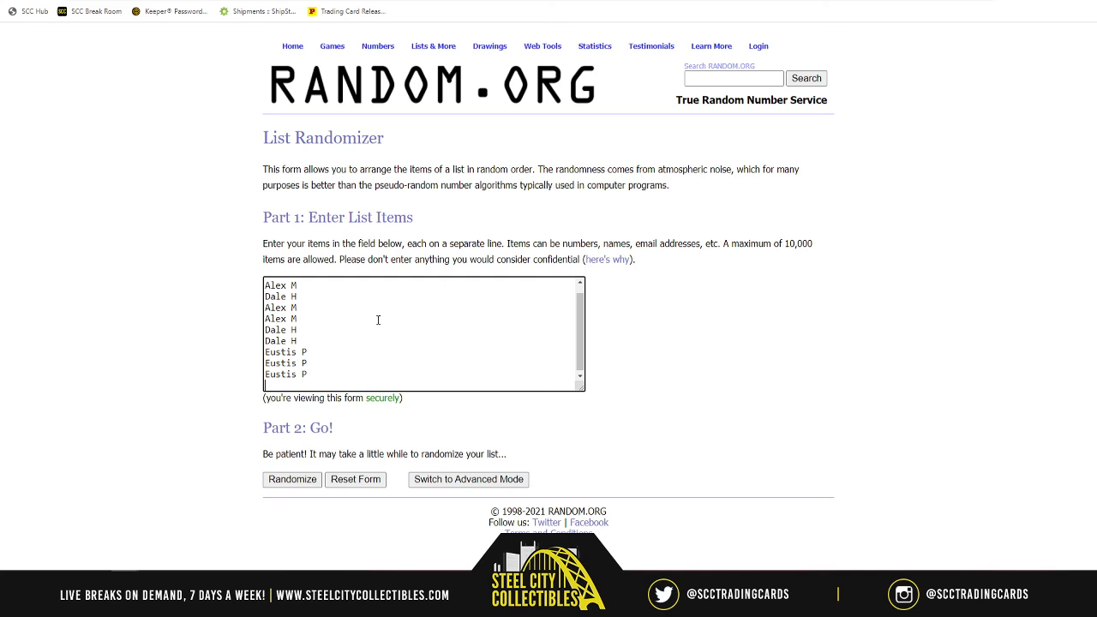
mouse_move(294, 420)
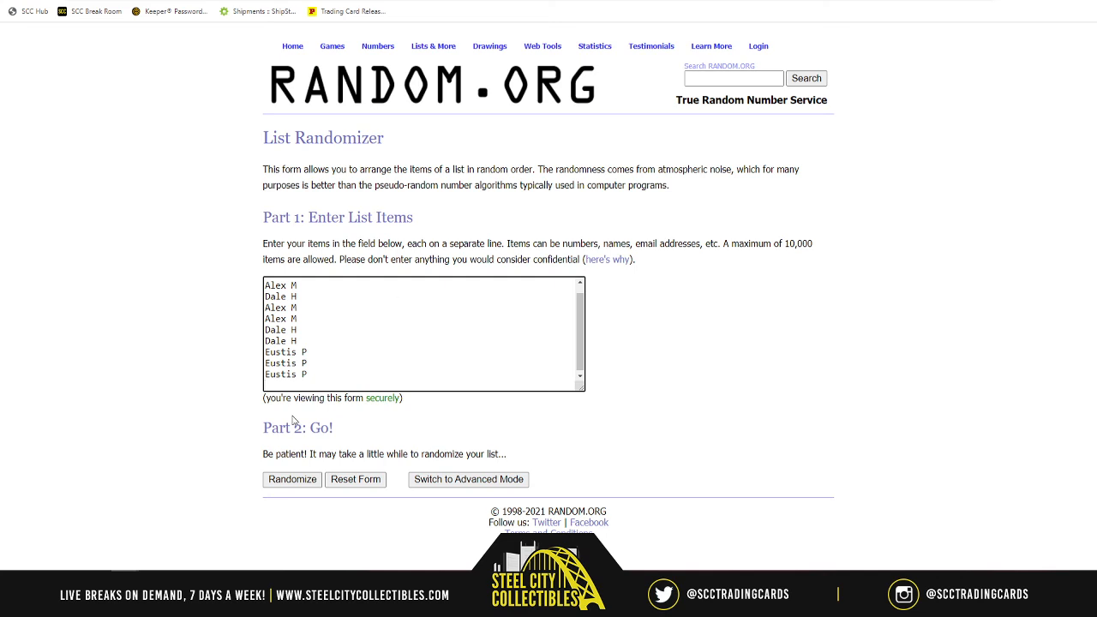
left_click(291, 480)
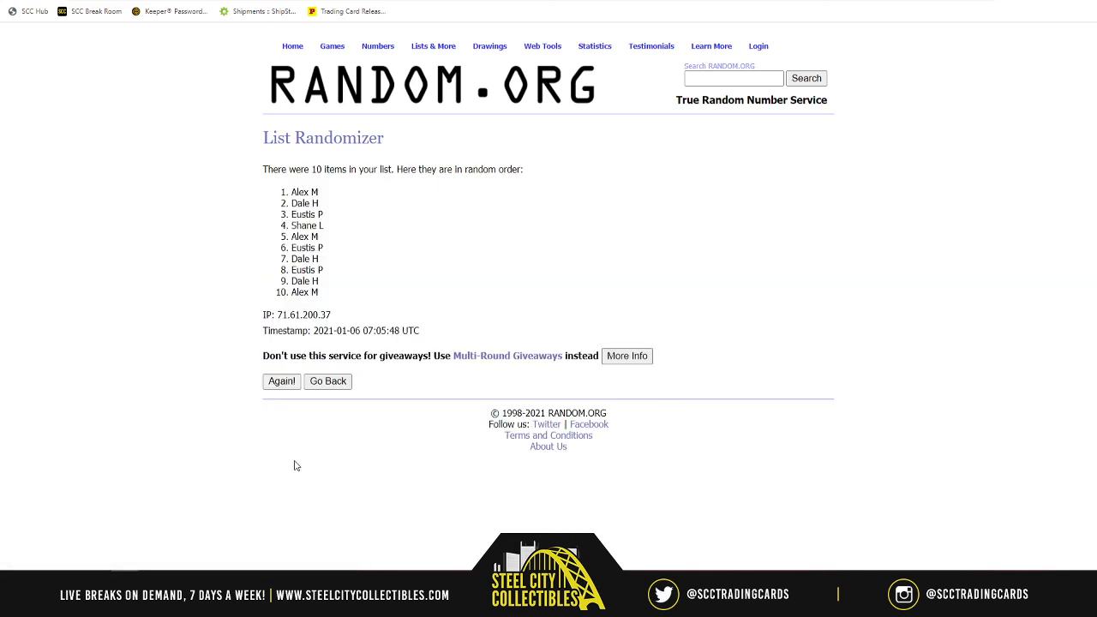
left_click(282, 380)
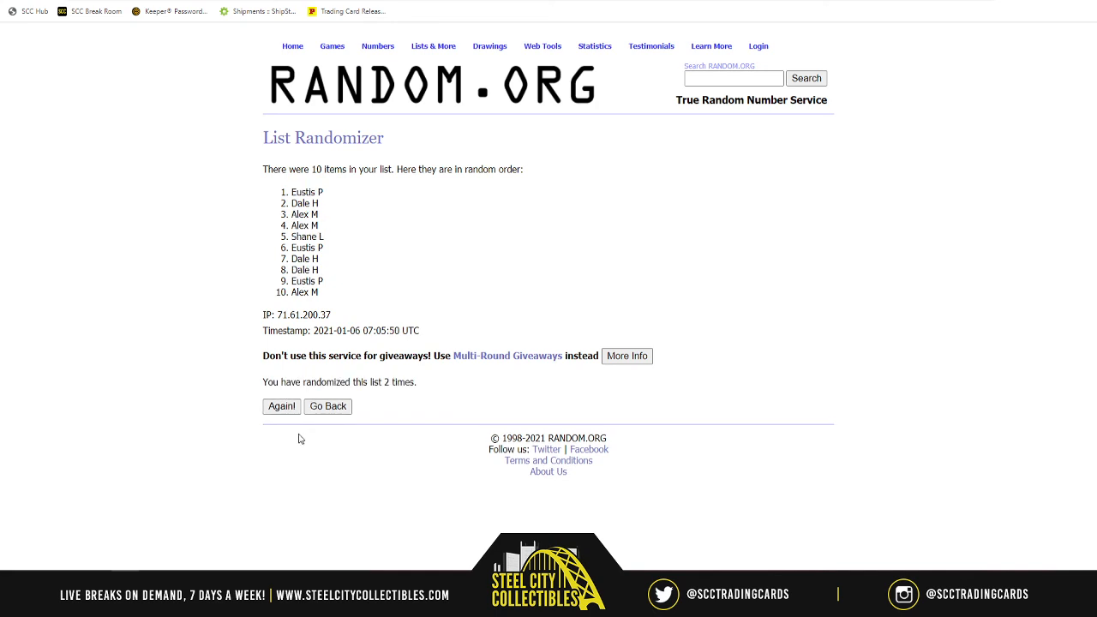
left_click(281, 407)
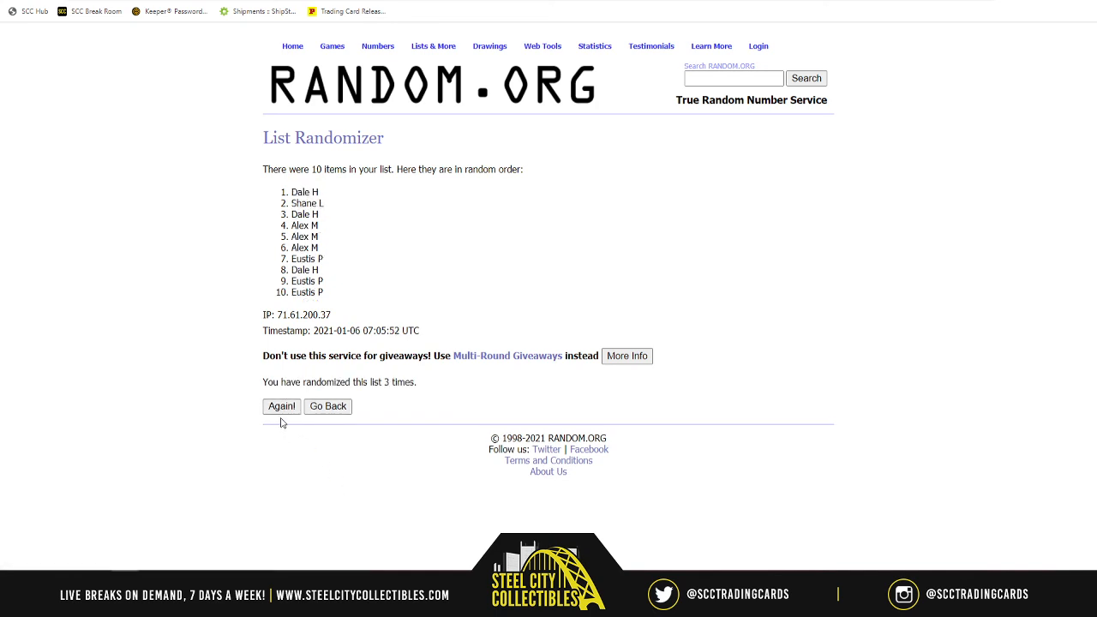
left_click(281, 406)
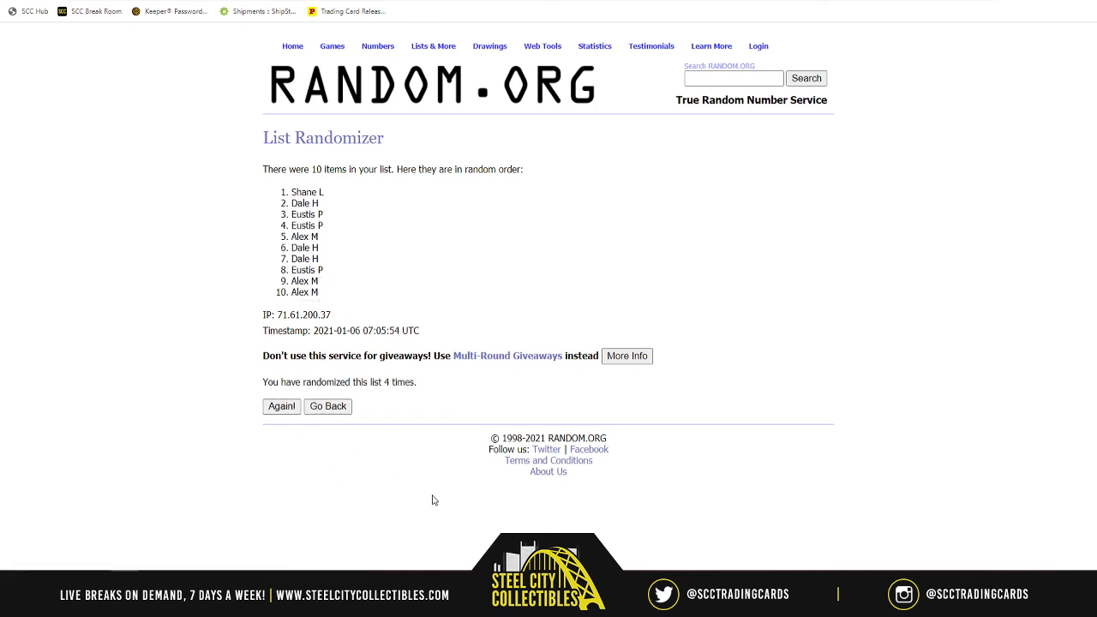
mouse_move(353, 483)
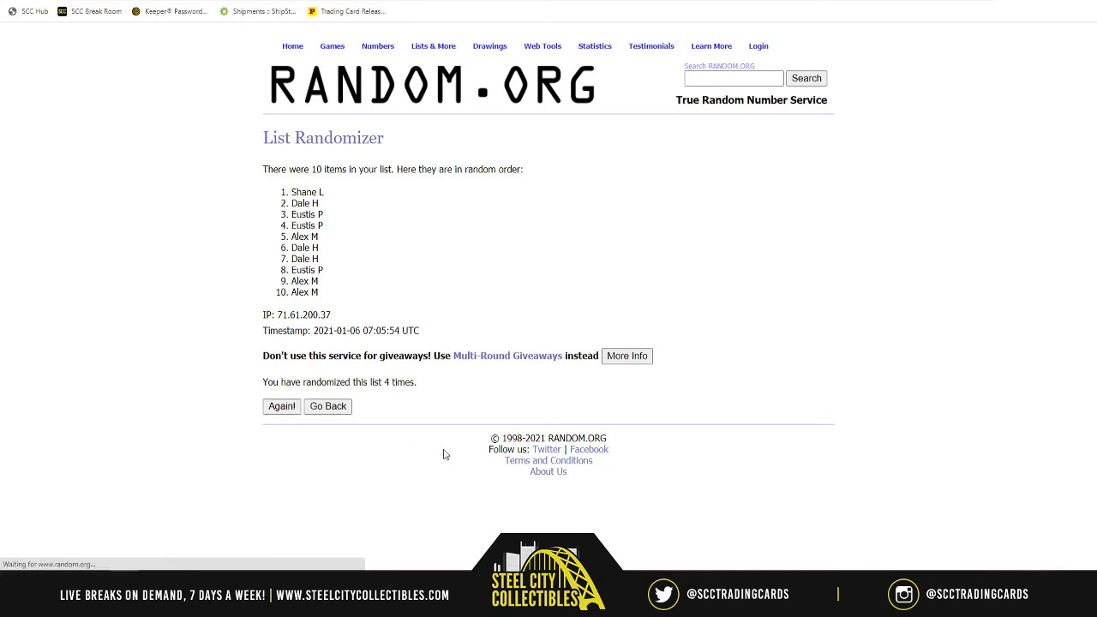
left_click(281, 406)
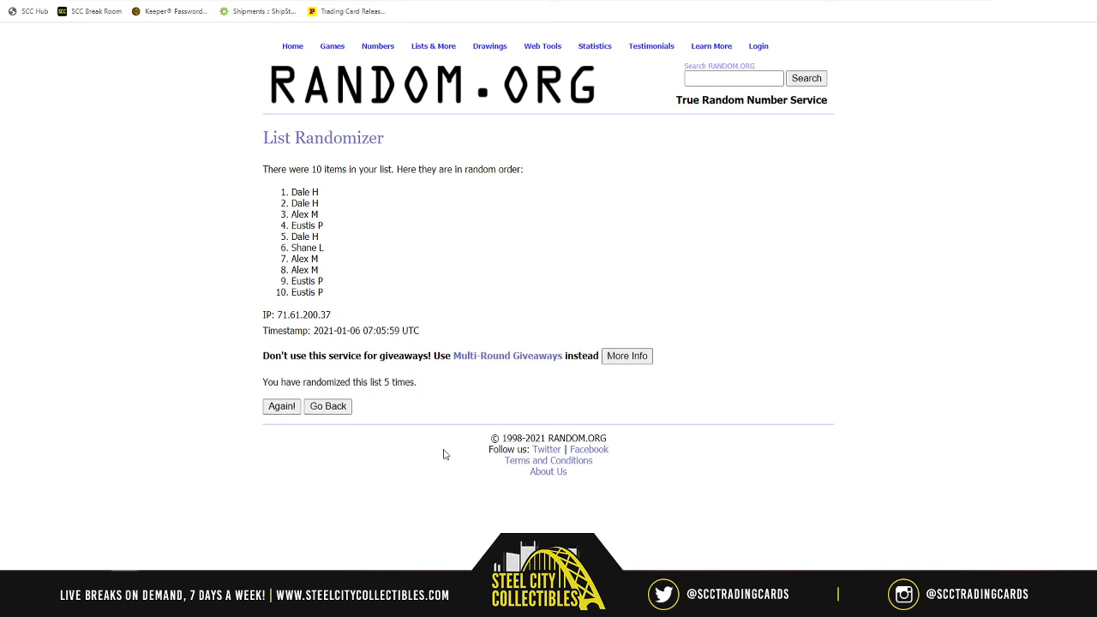